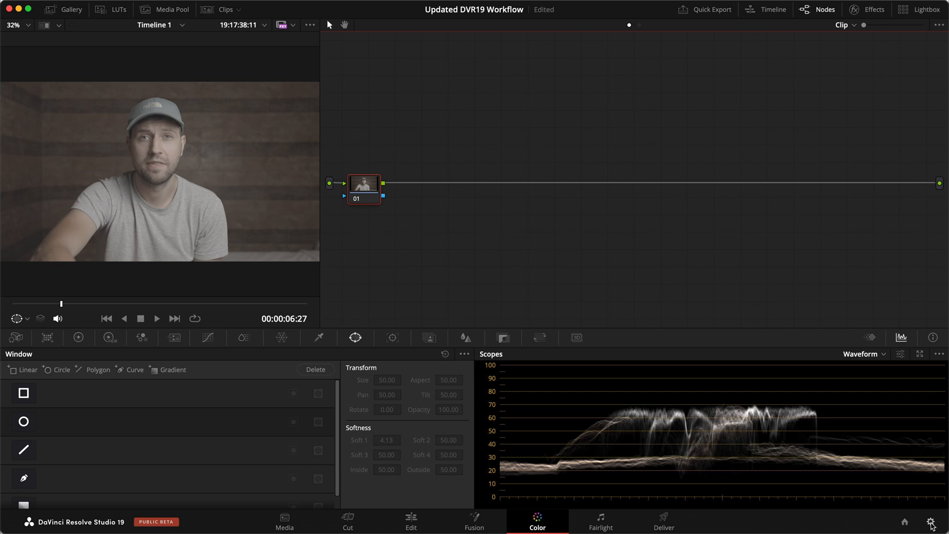
- Review the project's colour management settings and close Project Settings
click(931, 522)
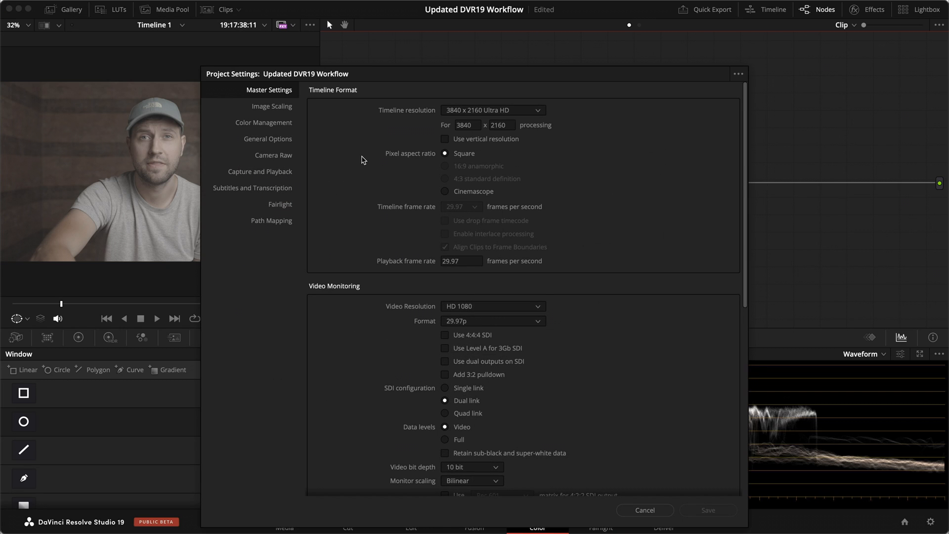
mouse_move(496, 152)
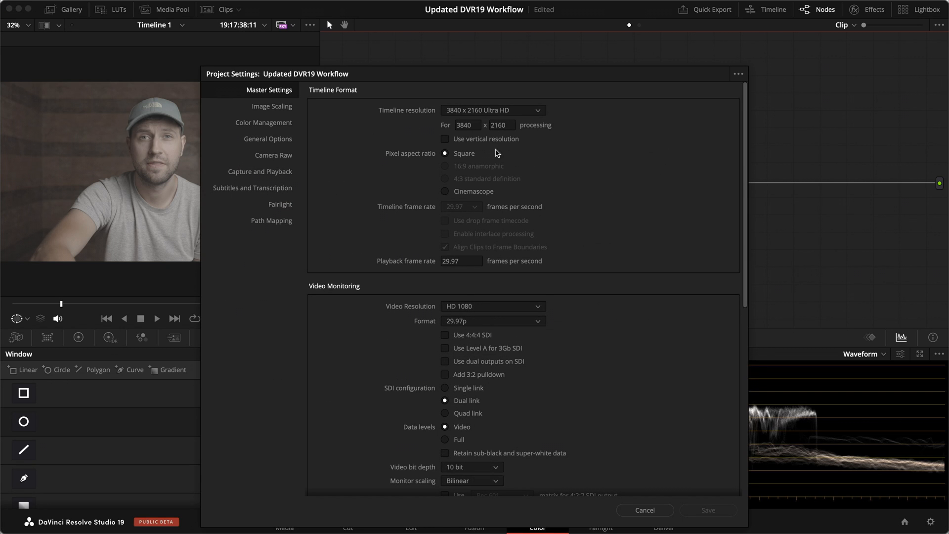
mouse_move(379, 201)
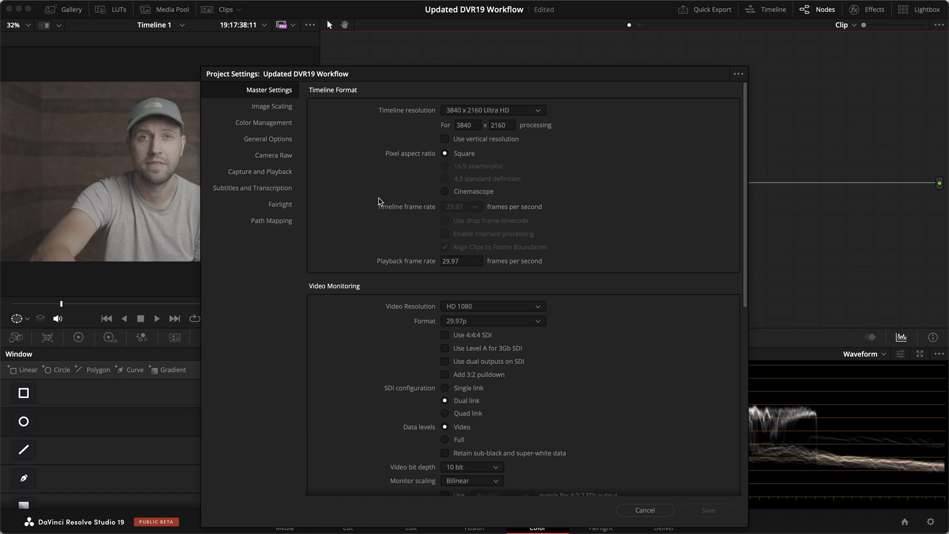
mouse_move(354, 146)
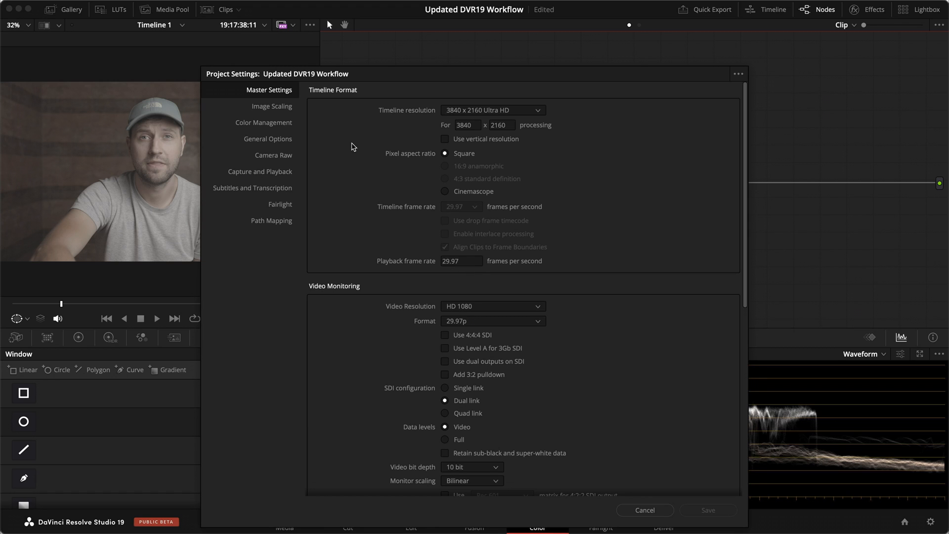
click(263, 123)
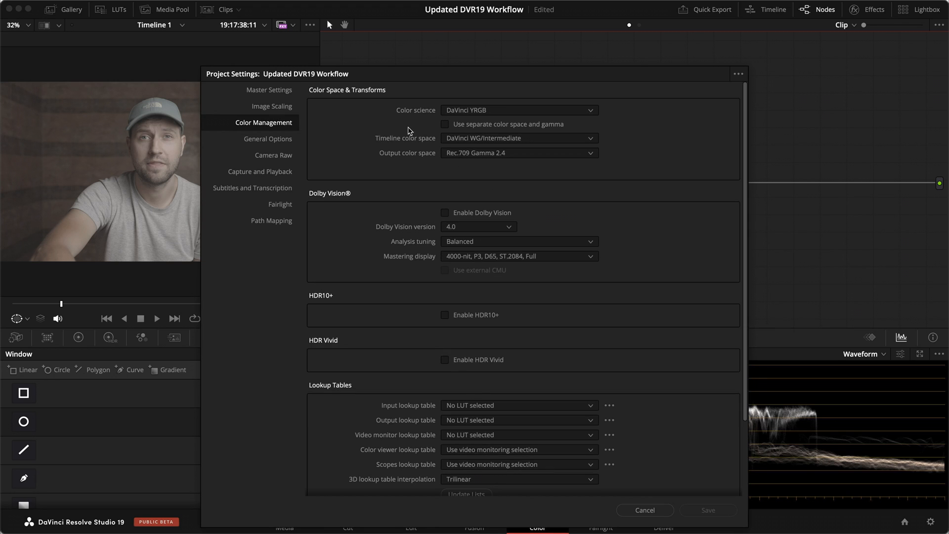
mouse_move(484, 126)
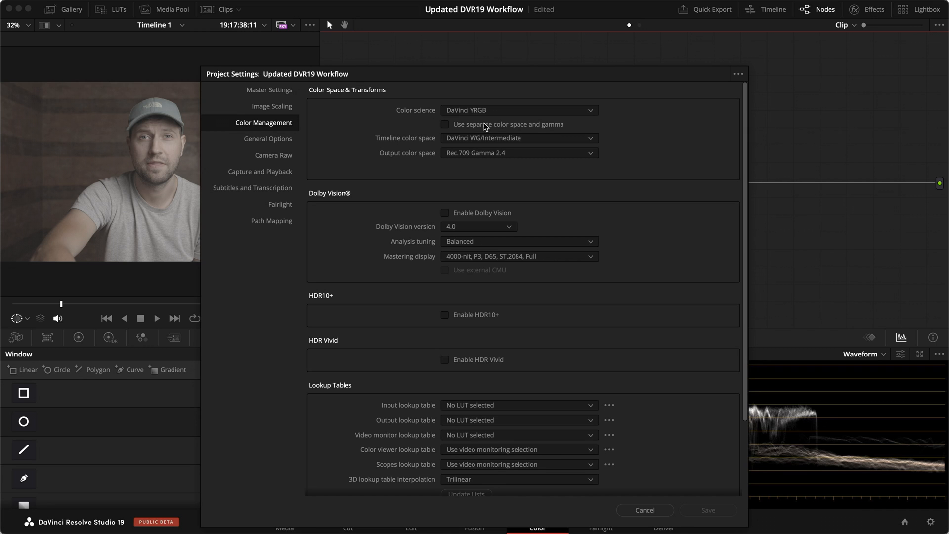
mouse_move(447, 142)
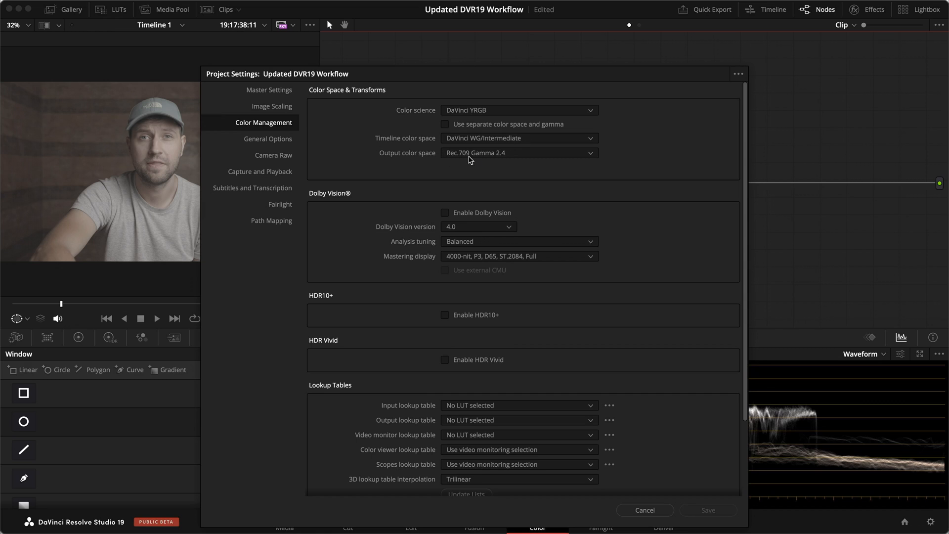
mouse_move(511, 160)
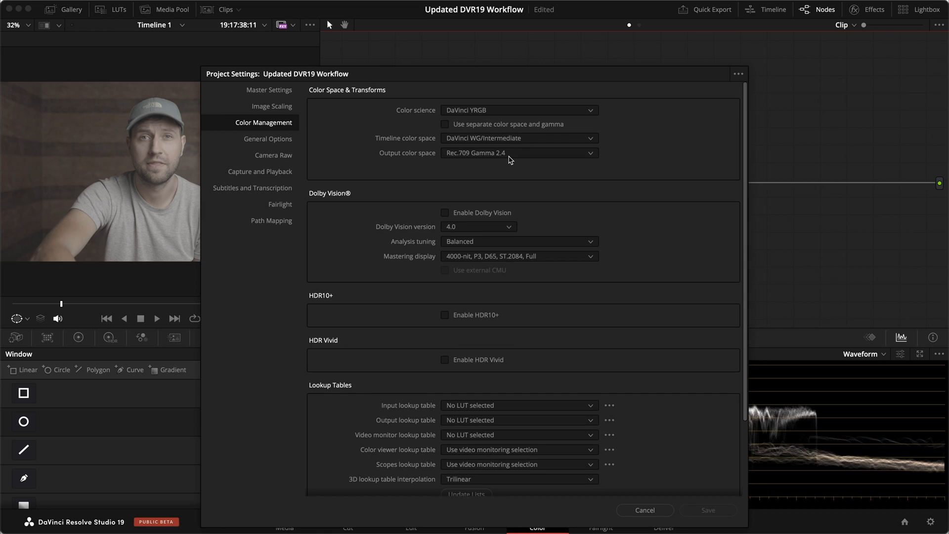
mouse_move(548, 159)
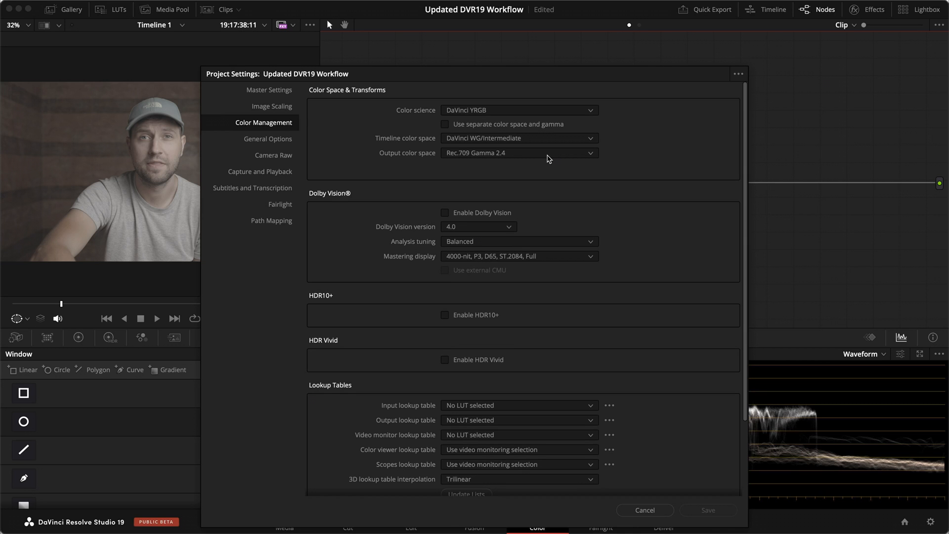
click(644, 510)
text(LOG-DWG)
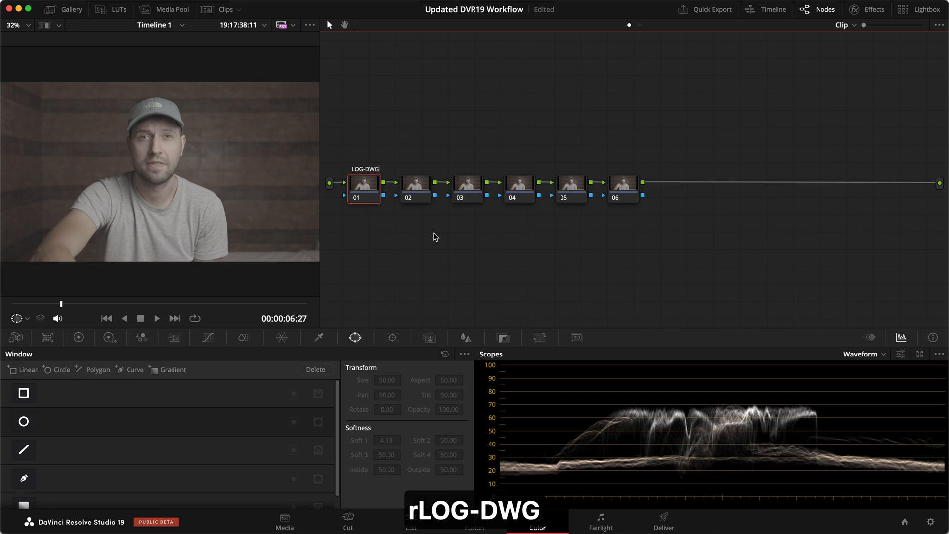
- Add a Color Space Transform from the Effects library onto the last node, DWG-REC
click(867, 9)
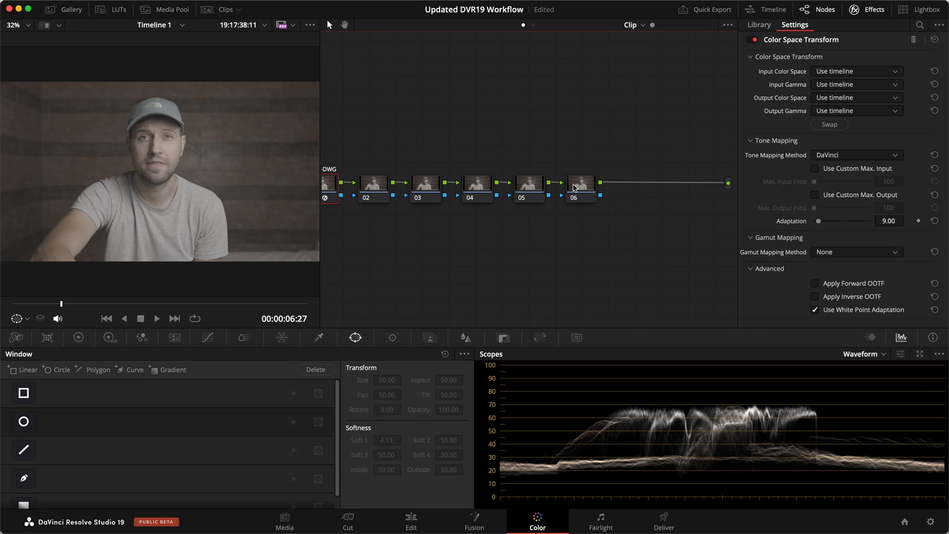
click(759, 25)
text(DWG-REC)
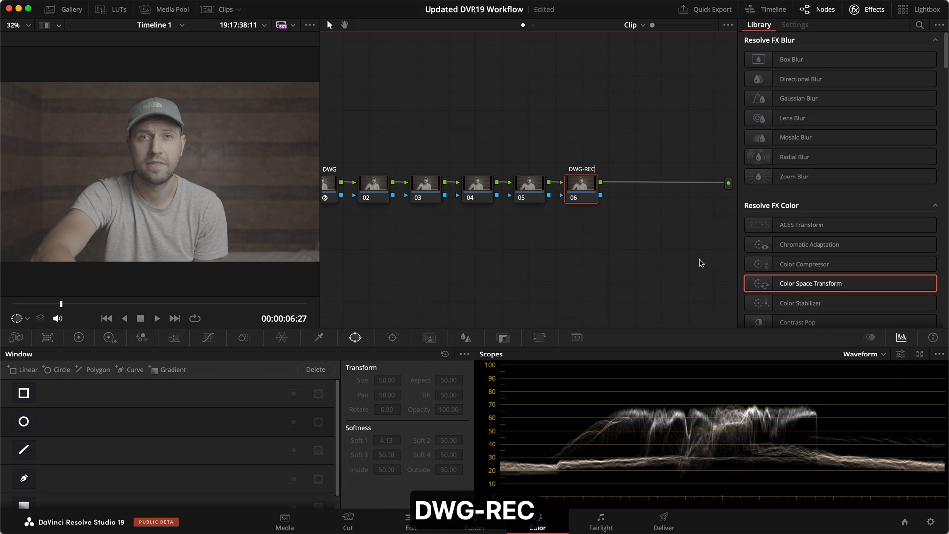
click(794, 23)
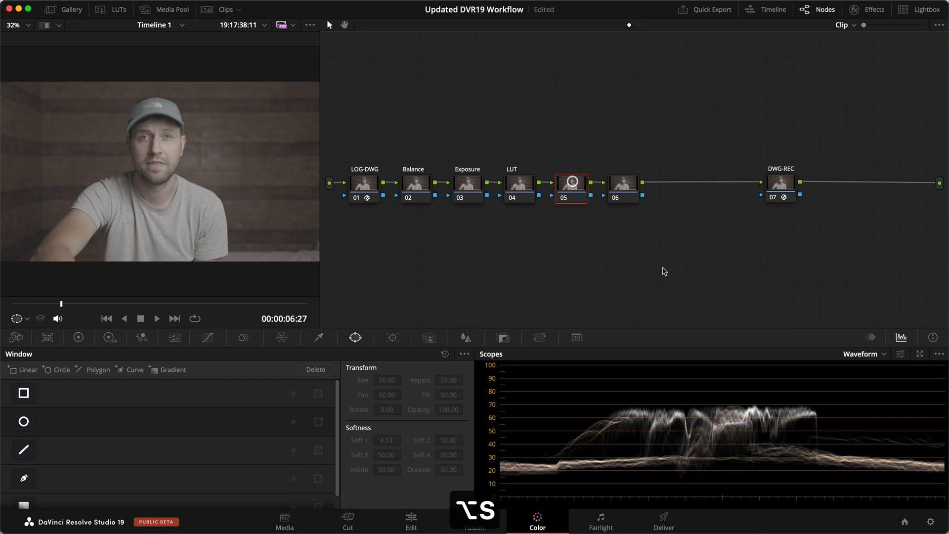
text(ColorSlice)
text(Inside)
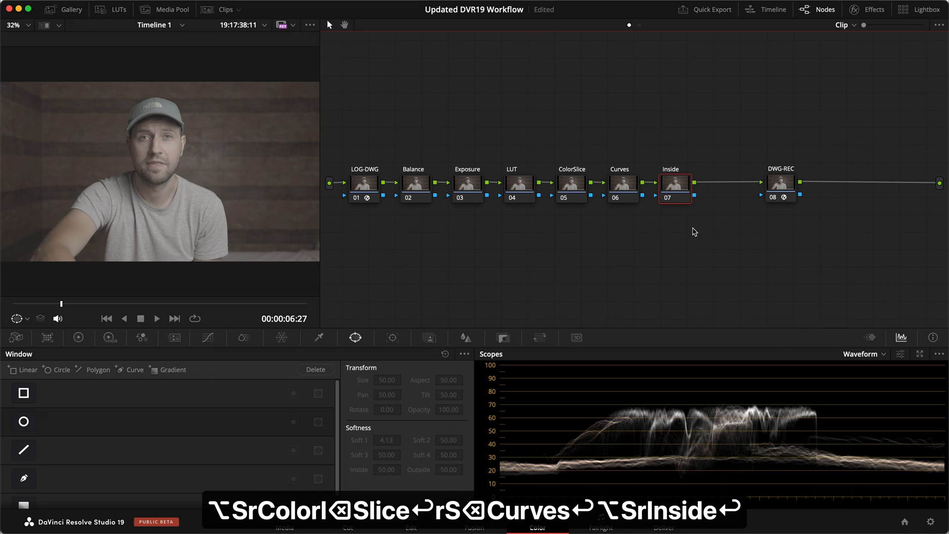
- Add an Outside node after the Inside node
right_click(671, 183)
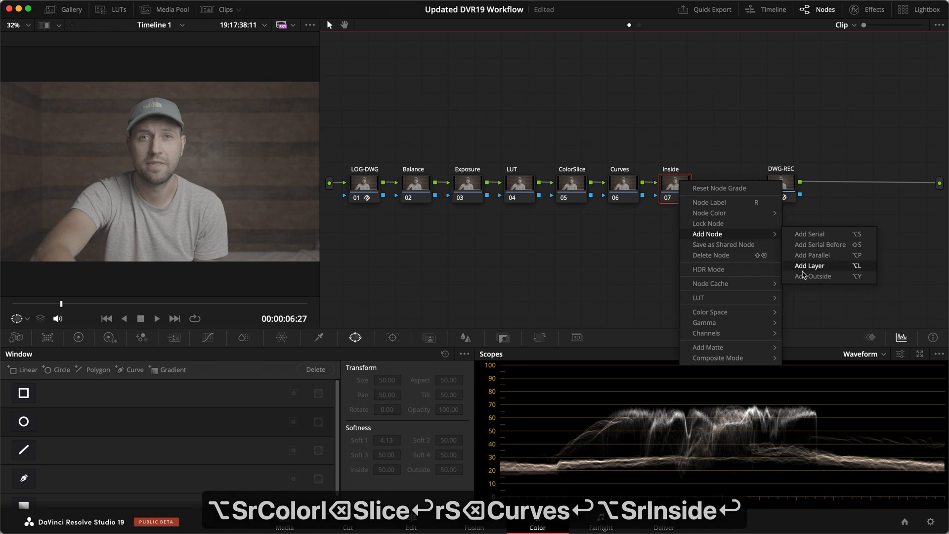
click(815, 276)
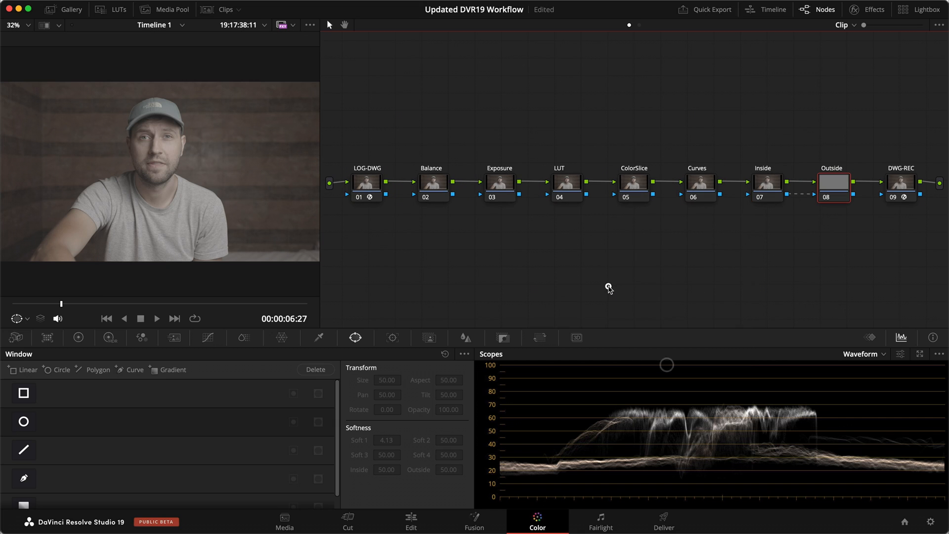
mouse_move(482, 289)
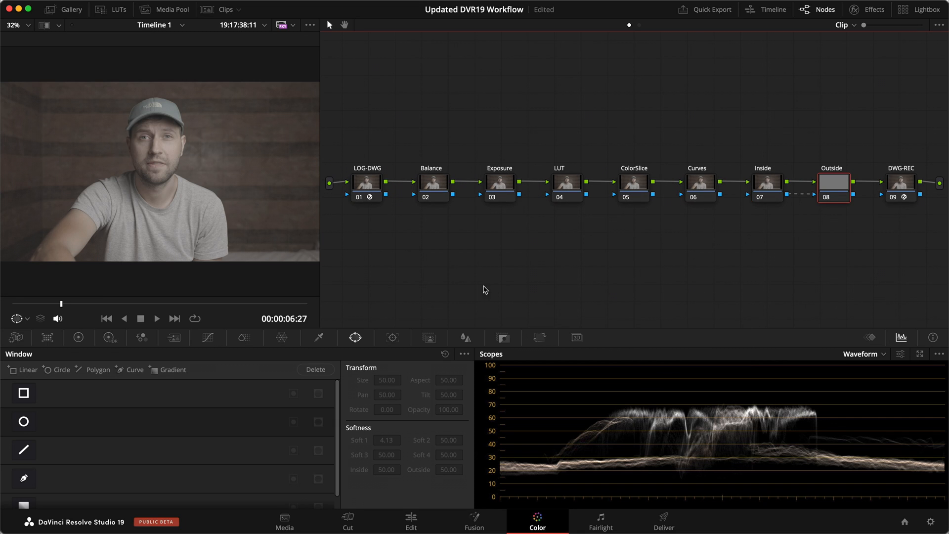
mouse_move(646, 285)
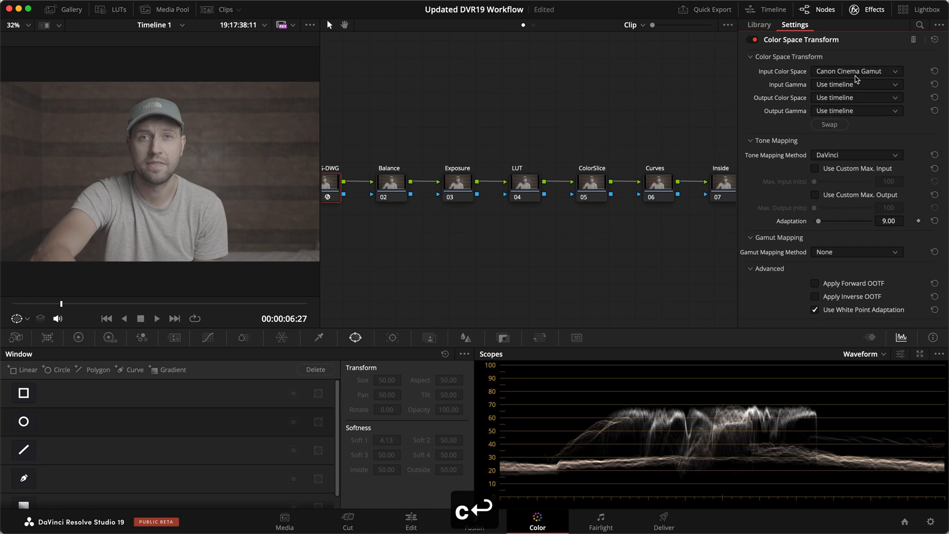
- Set LOG-DWG from Canon Cinema Gamut/Canon Log 3 to DaVinci Wide Gamut/Intermediate, and DWG-REC from that to Rec.709
click(857, 98)
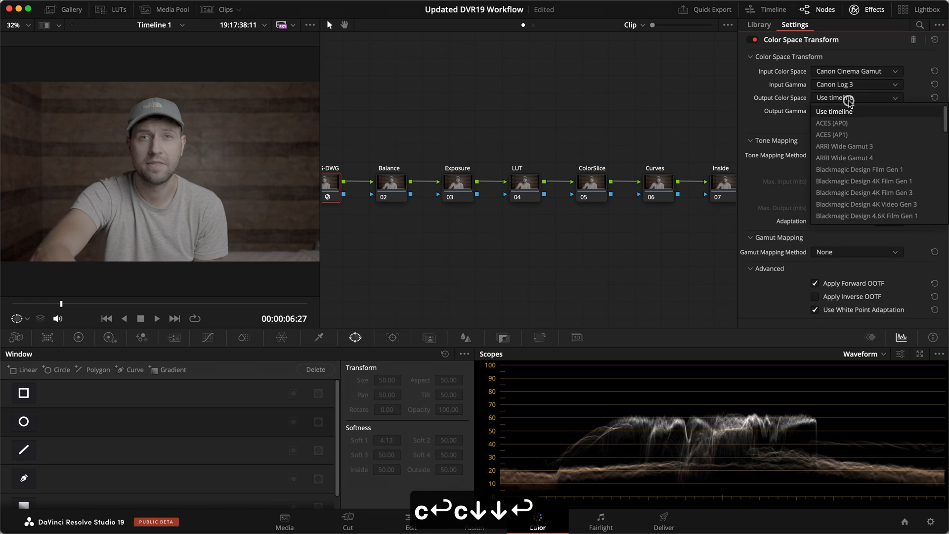
click(847, 98)
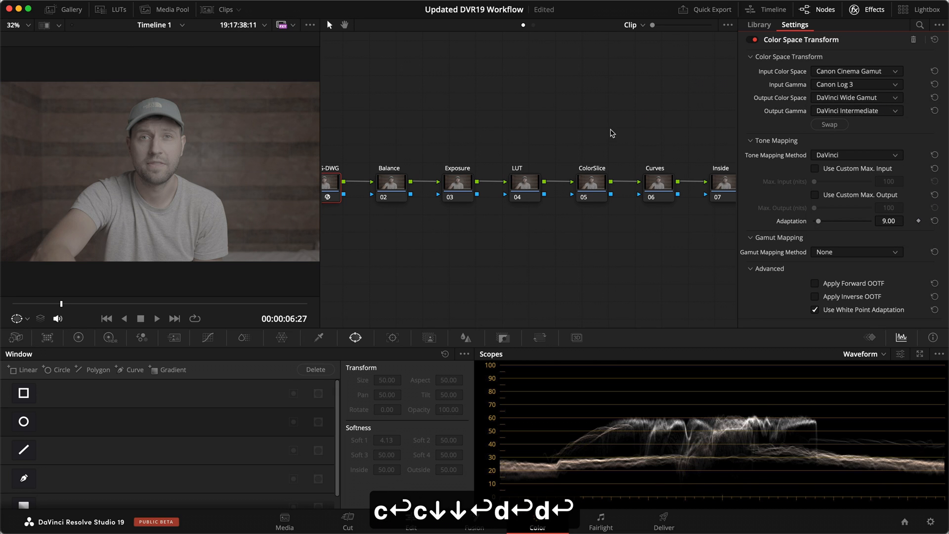
click(683, 182)
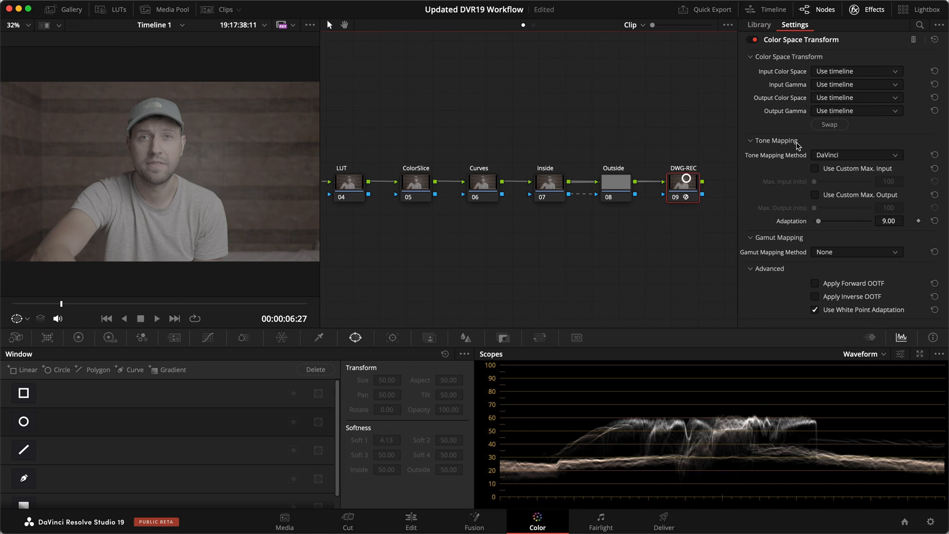
click(853, 84)
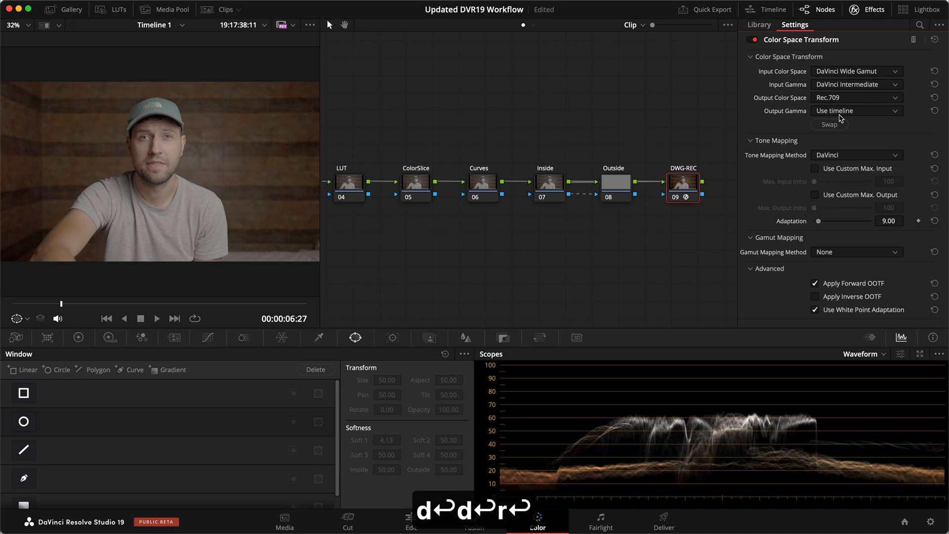
click(856, 110)
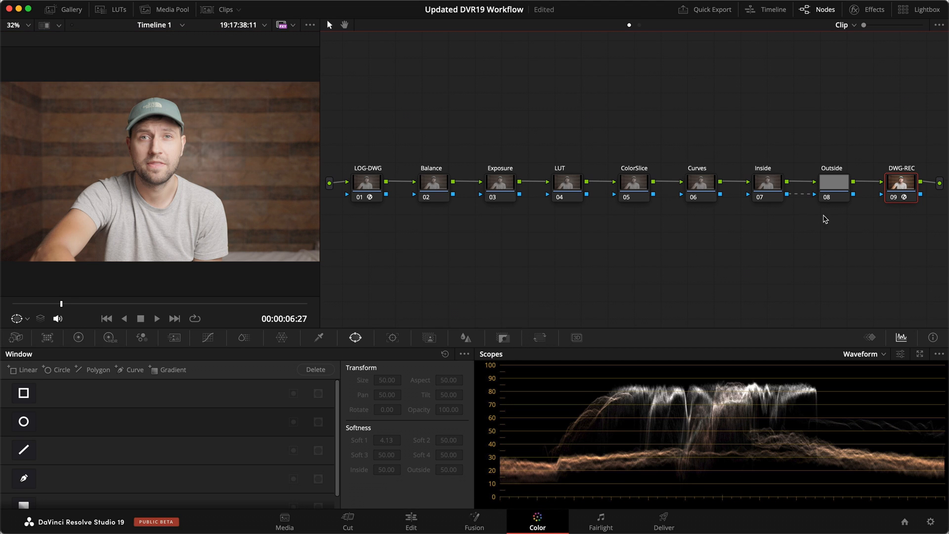
mouse_move(769, 211)
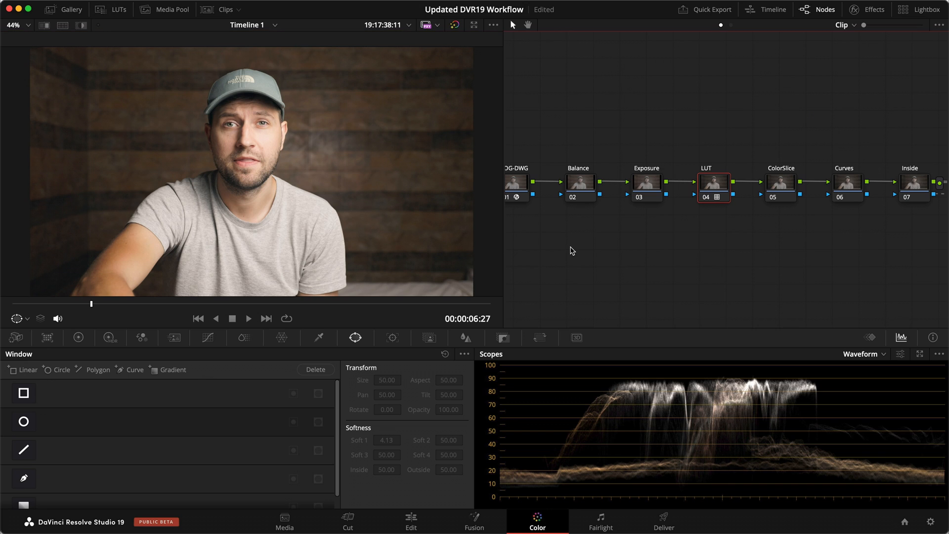
mouse_move(239, 187)
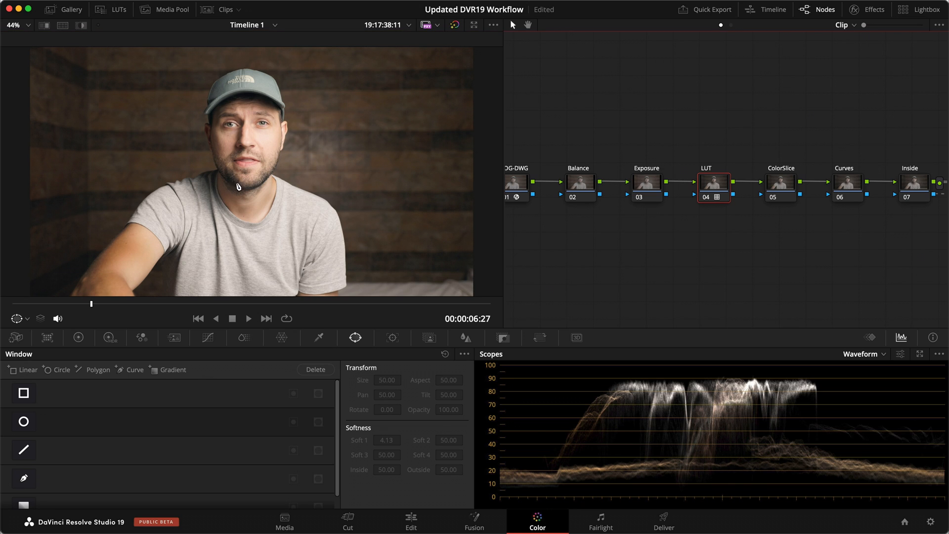
mouse_move(503, 234)
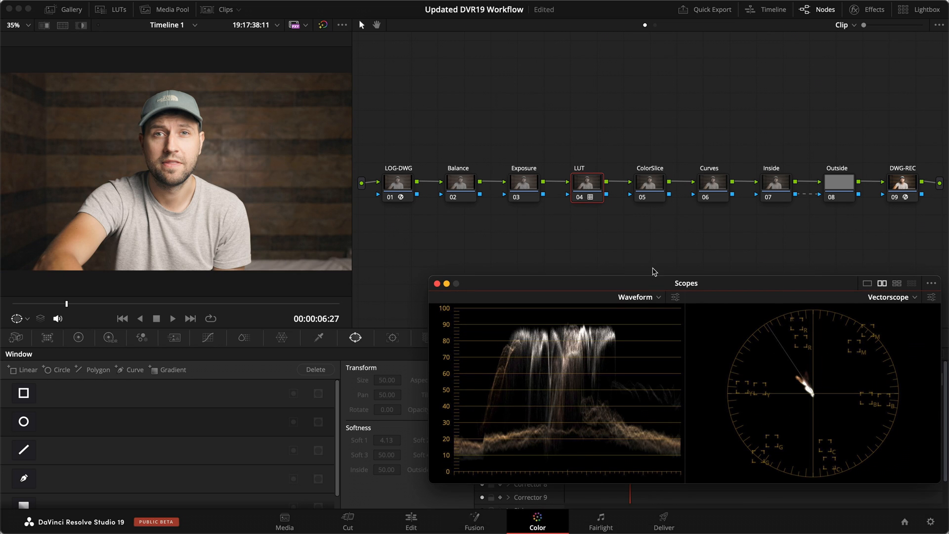
- Bring up the HDR Color Wheels on the Exposure node
click(523, 183)
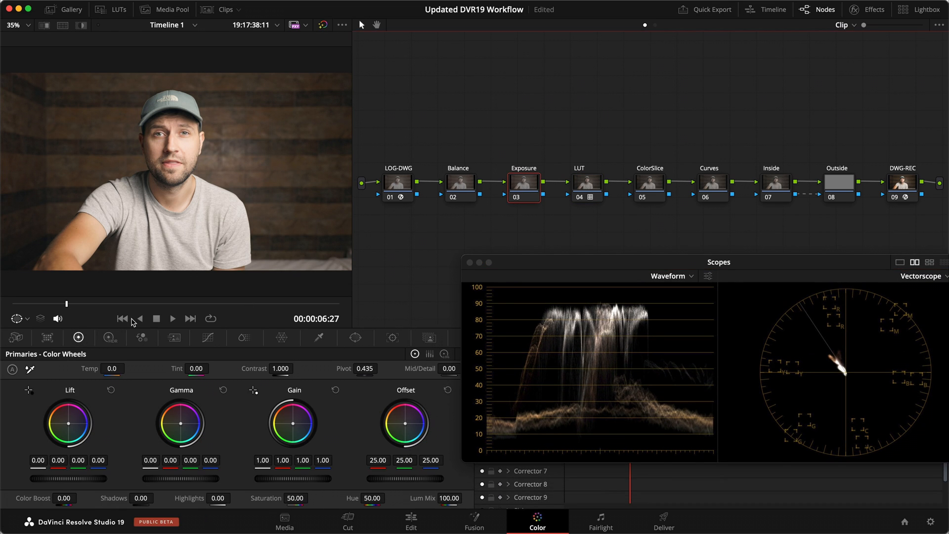
click(109, 337)
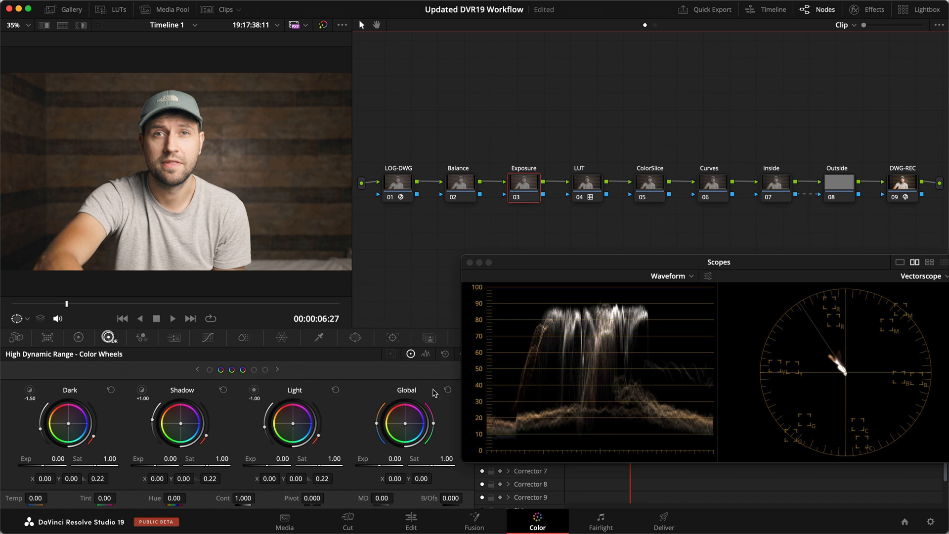
click(466, 354)
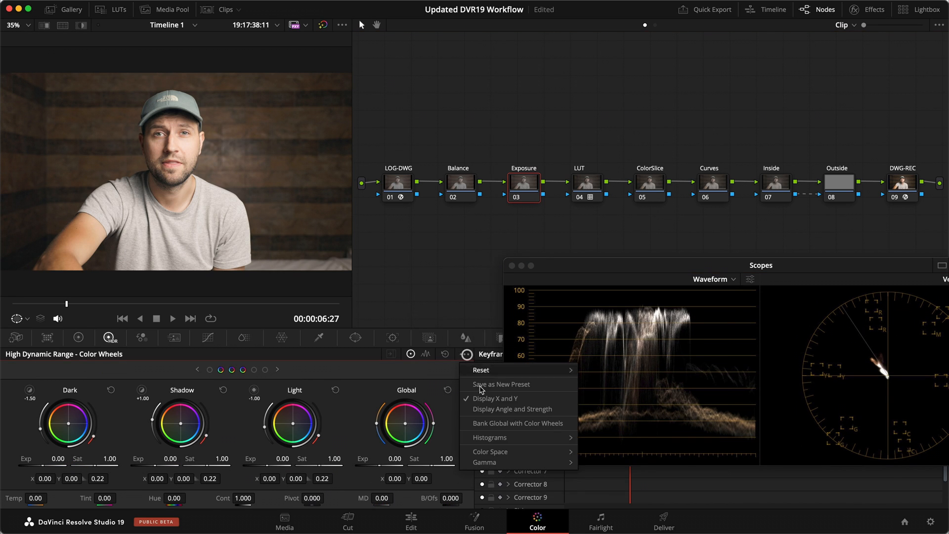
click(491, 452)
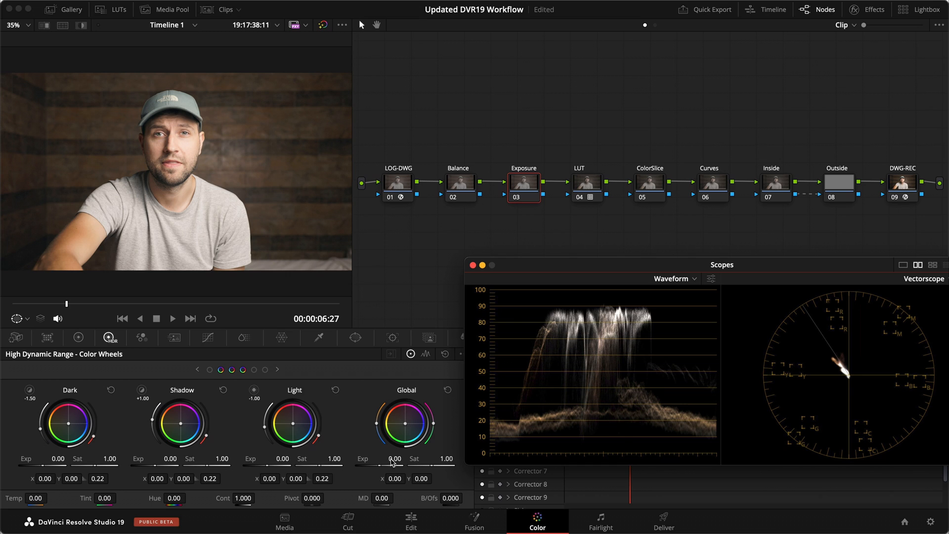
mouse_move(387, 240)
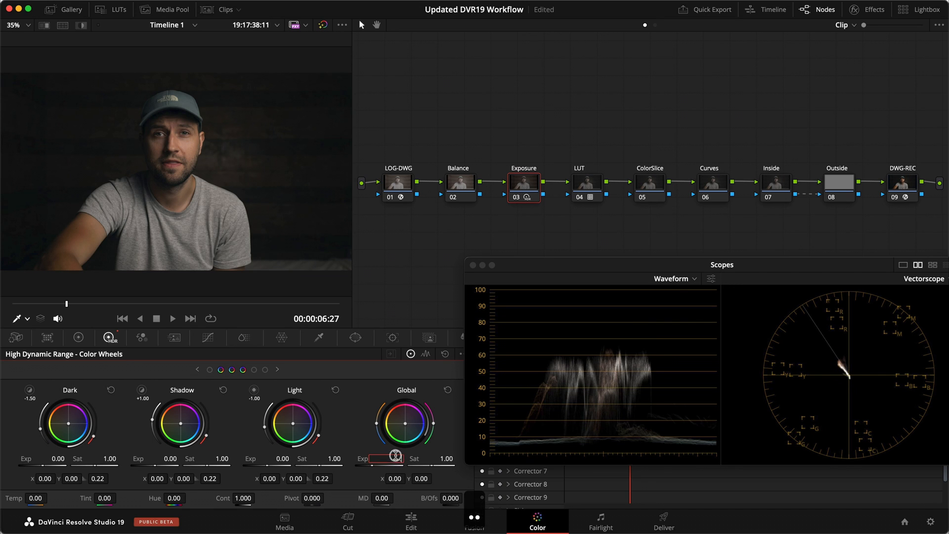
- Set global exposure -1.25 and shadow exposure +0.50, then save the project
text(-1.50)
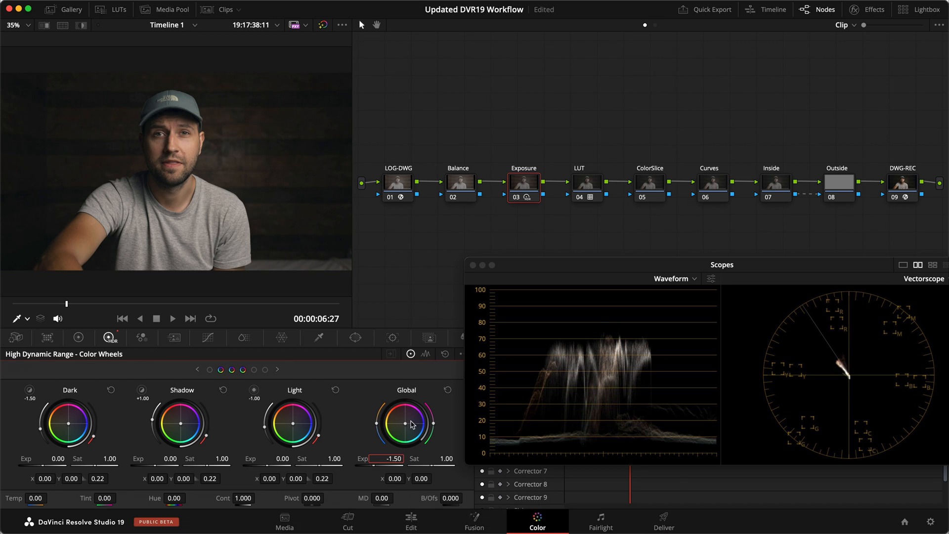
text(1.25)
click(163, 459)
text(0.5)
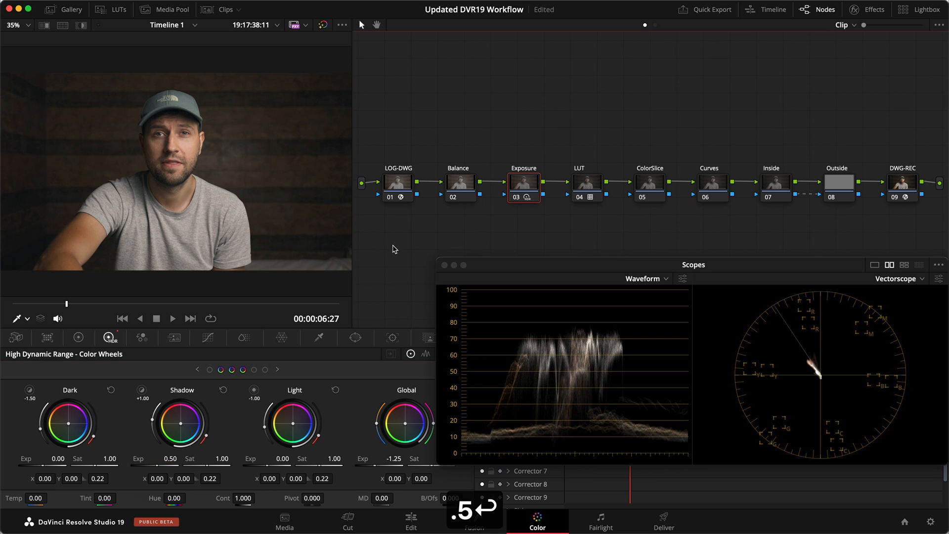
key(cmd+s)
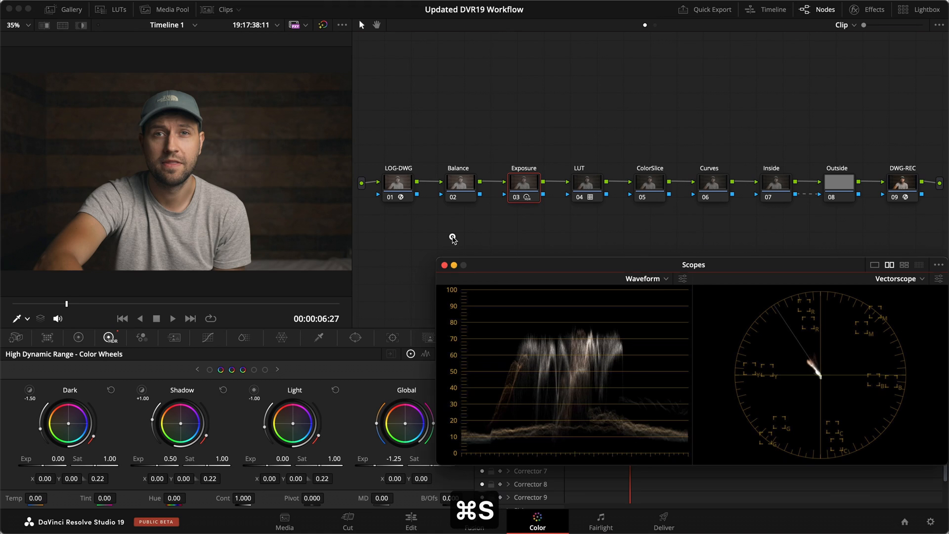
click(460, 182)
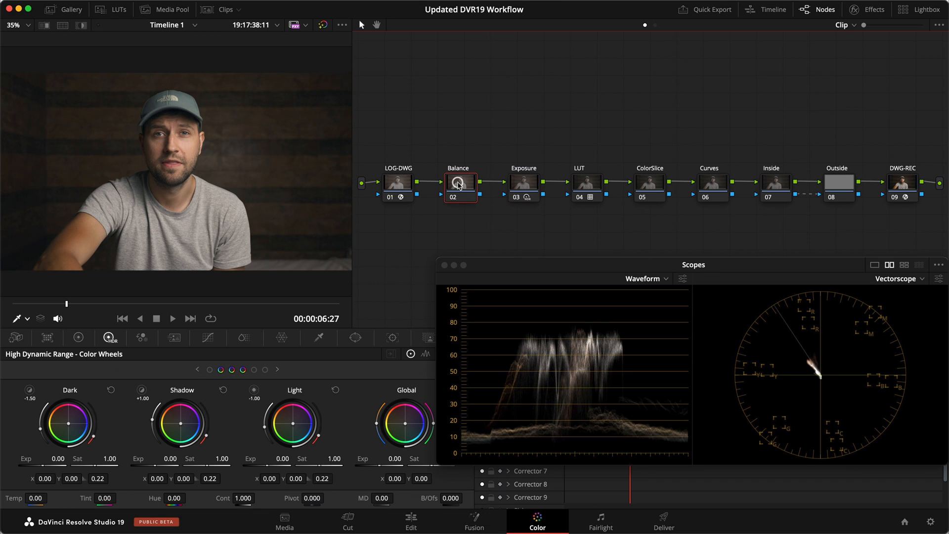
- Neutralise the Balance node's offset (red 24.60, blue 25.60), save, and leave only the two transforms enabled
click(77, 337)
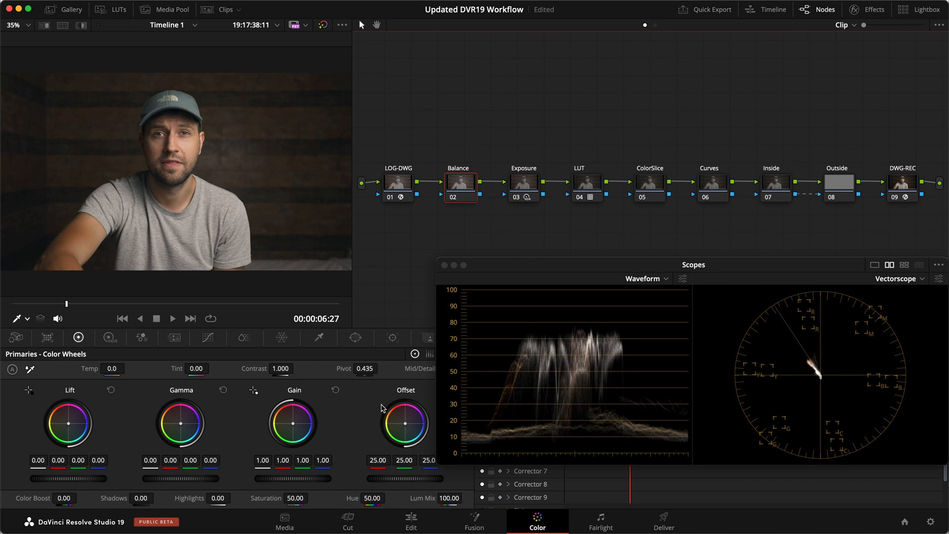
mouse_move(856, 351)
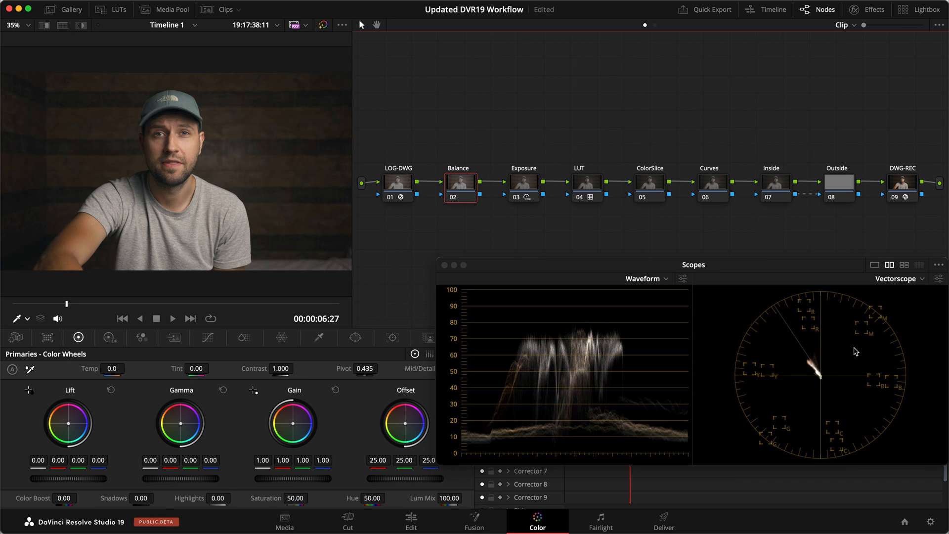
mouse_move(257, 163)
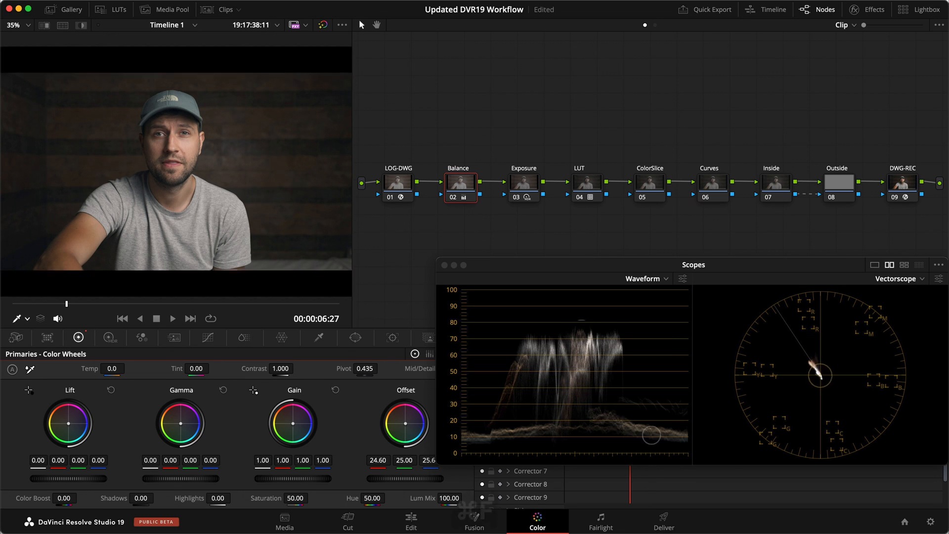
key(cmd+s)
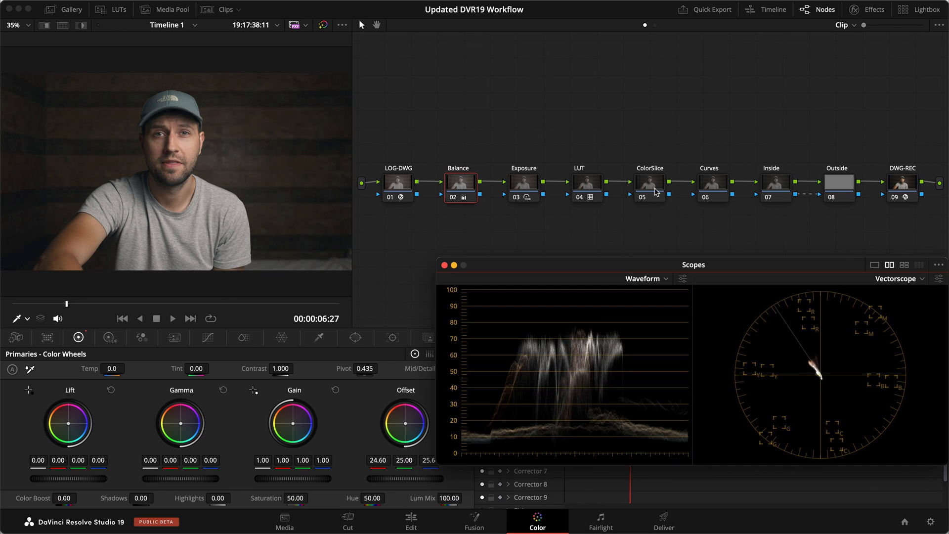
click(649, 182)
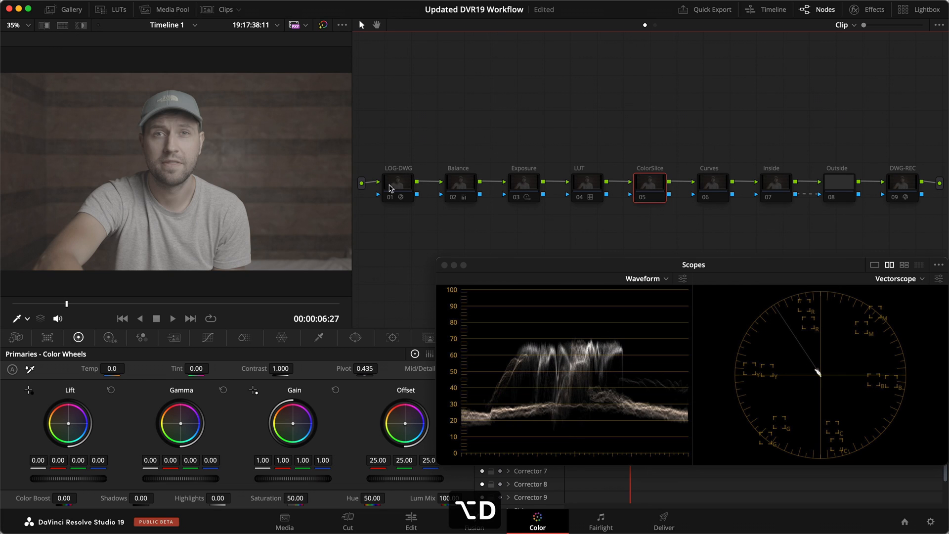
click(902, 182)
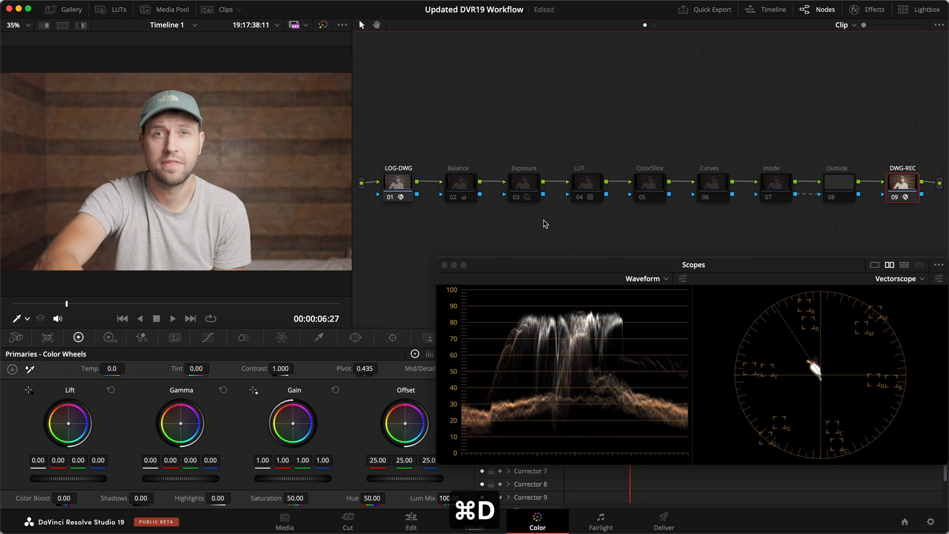
- Re-enable Balance, Exposure and LUT, keeping ColorSlice through Outside bypassed
click(523, 182)
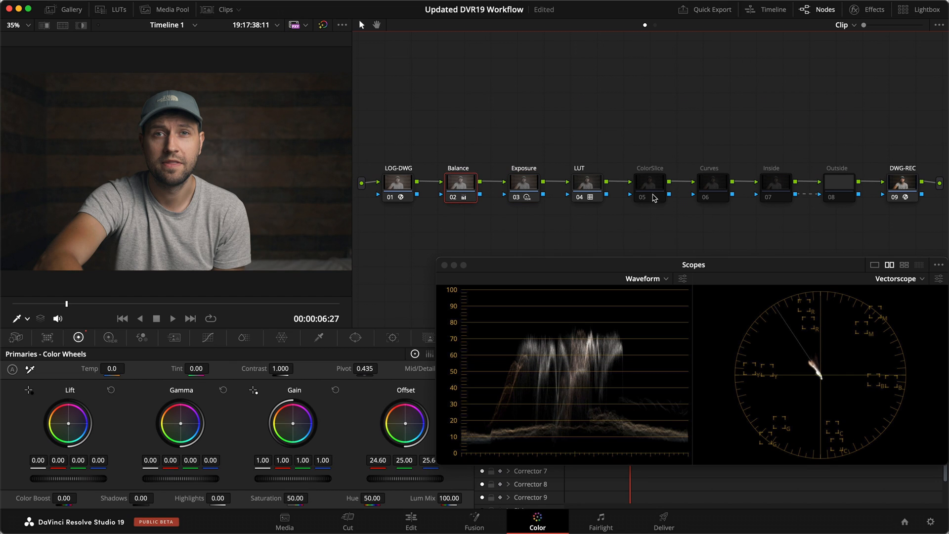
click(649, 182)
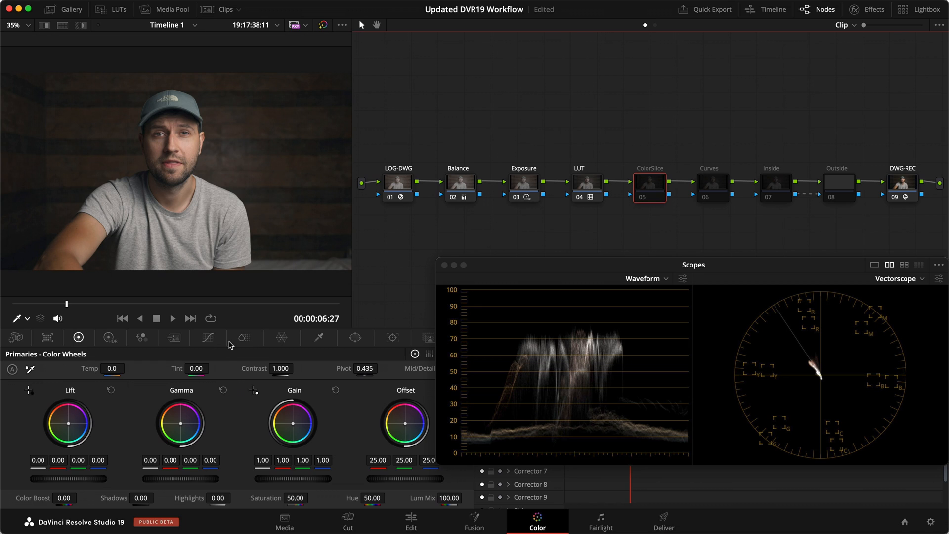
click(243, 338)
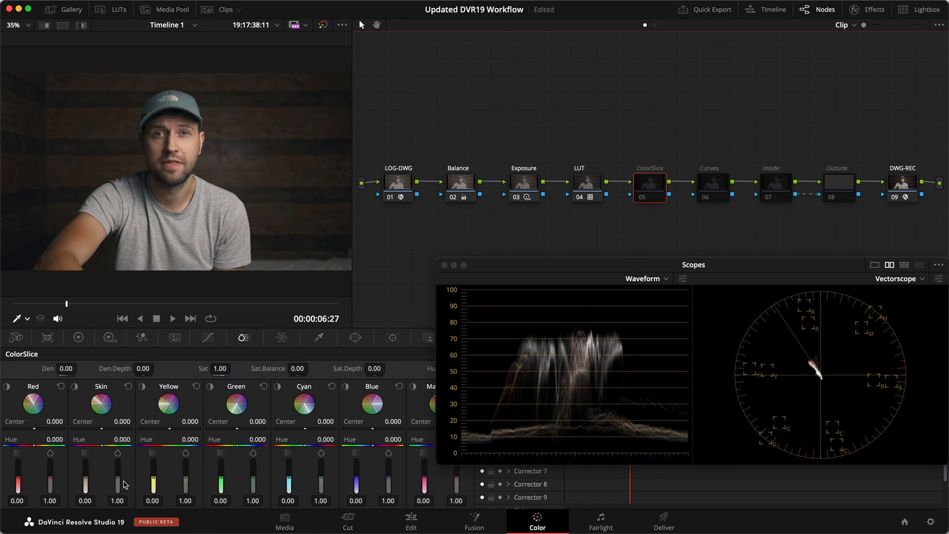
- Raise skin-tone saturation and density and add cyan density in ColorSlice, then re-enable the remaining nodes
drag(118, 485, 118, 465)
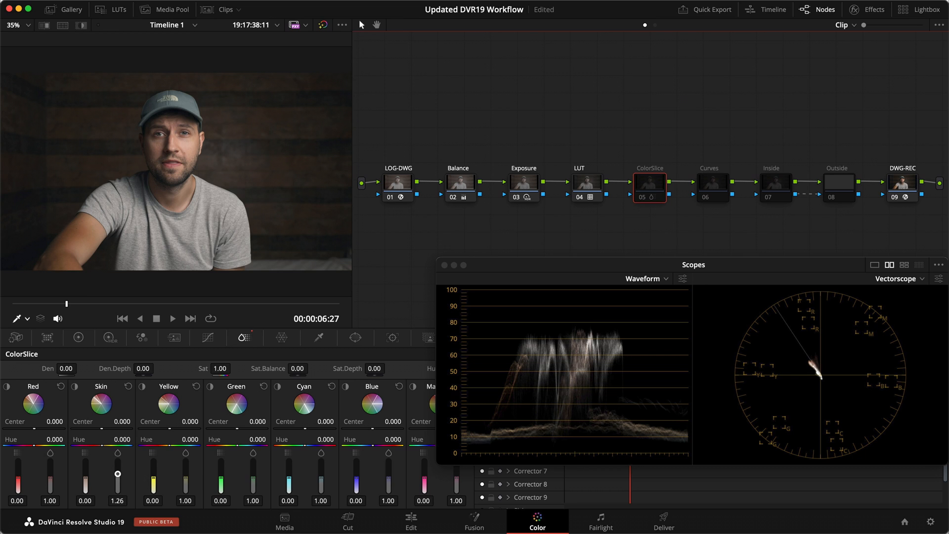
drag(117, 458, 86, 478)
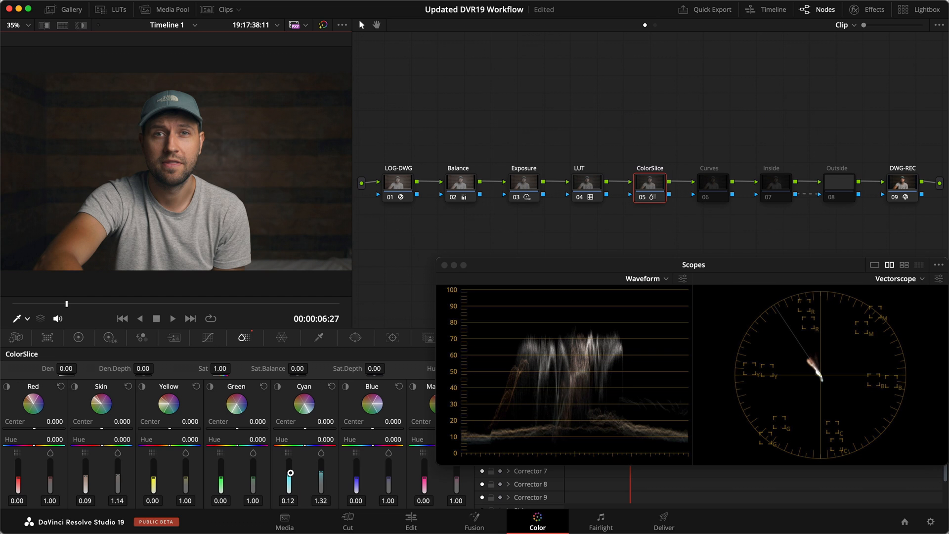
drag(289, 473, 321, 474)
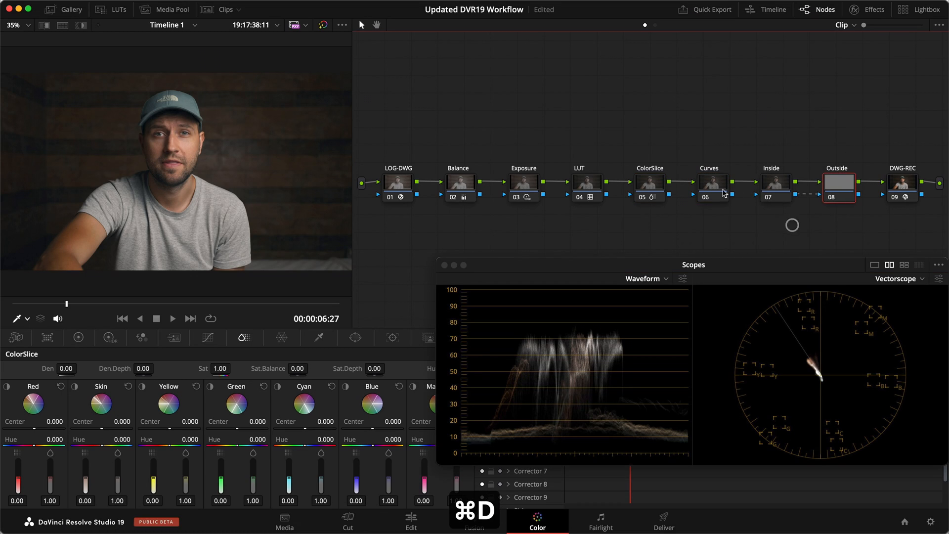
- On the Curves node's Hue vs Hue curve, rotate hue 294.50 (orange skin tones) by +8.80
click(713, 182)
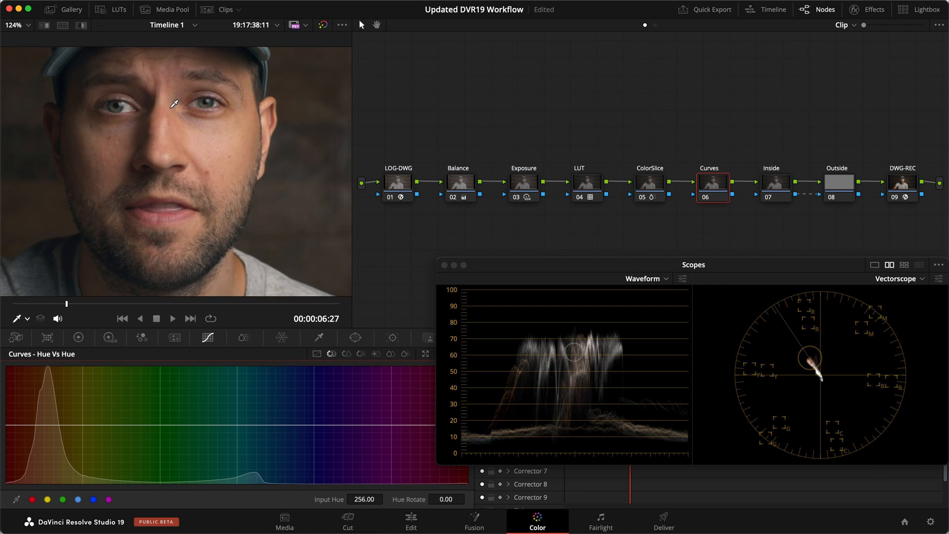
mouse_move(101, 280)
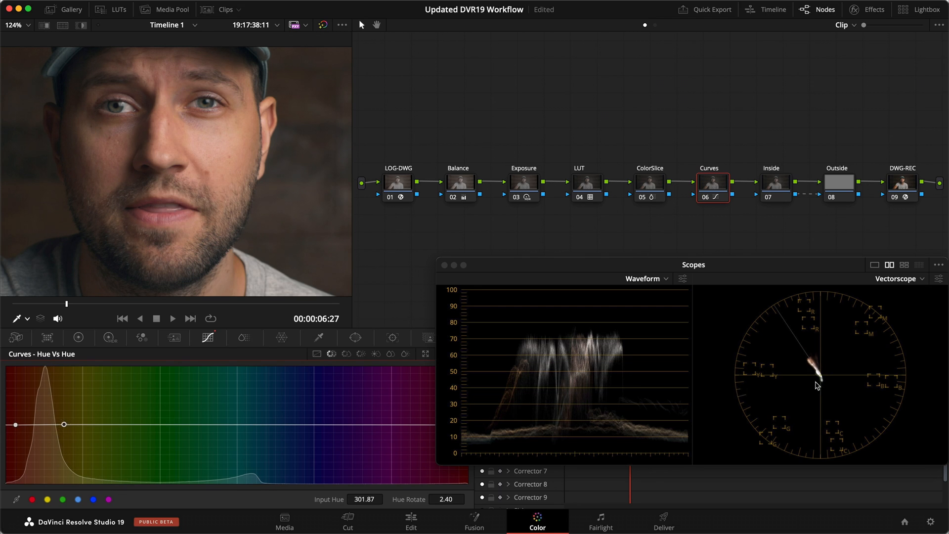
mouse_move(756, 379)
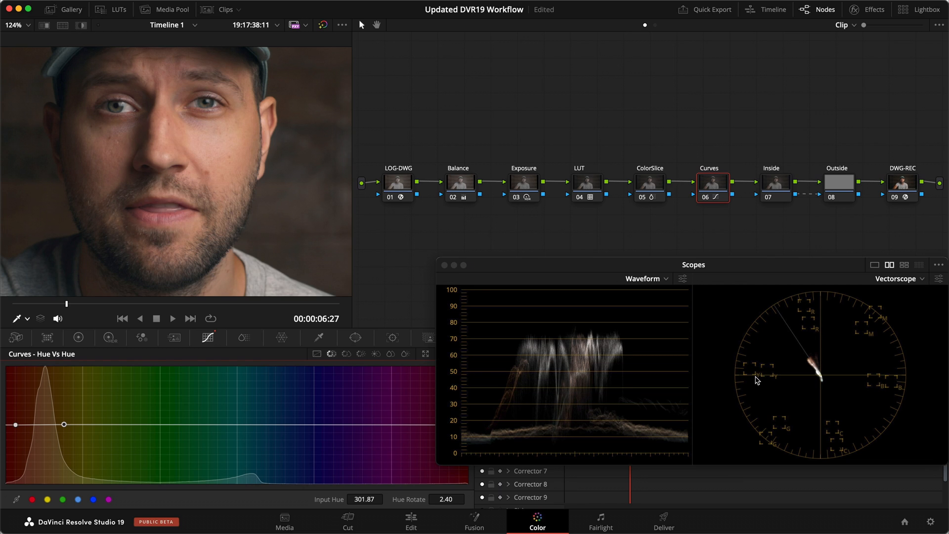
mouse_move(119, 396)
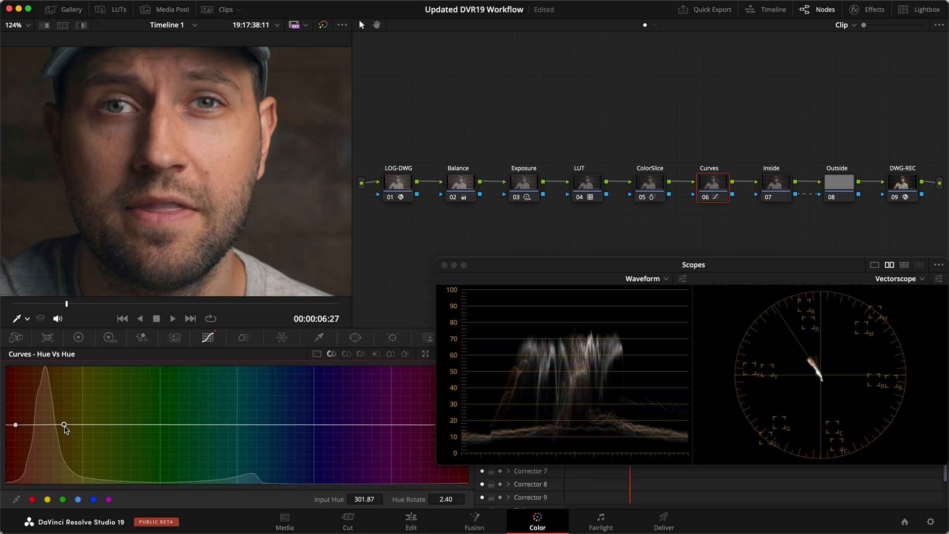
drag(63, 425, 55, 425)
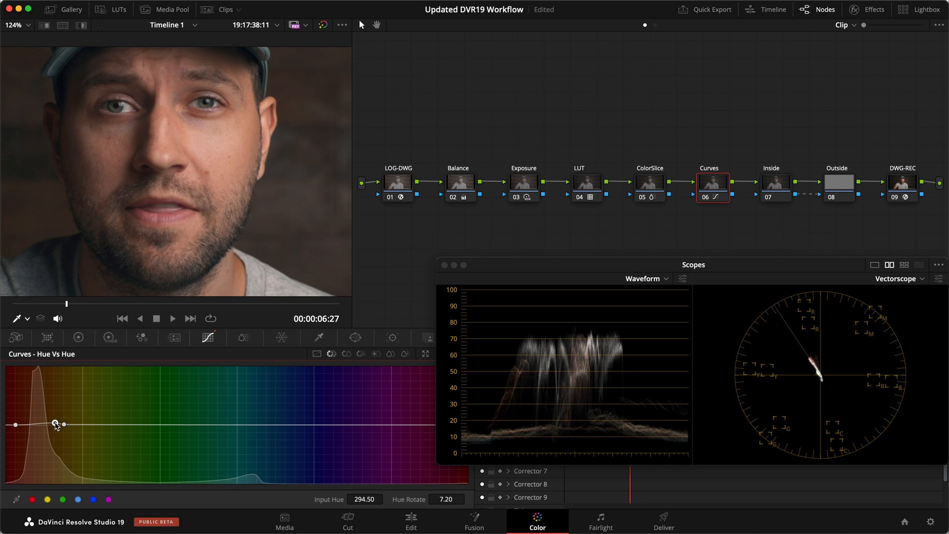
drag(54, 423, 25, 428)
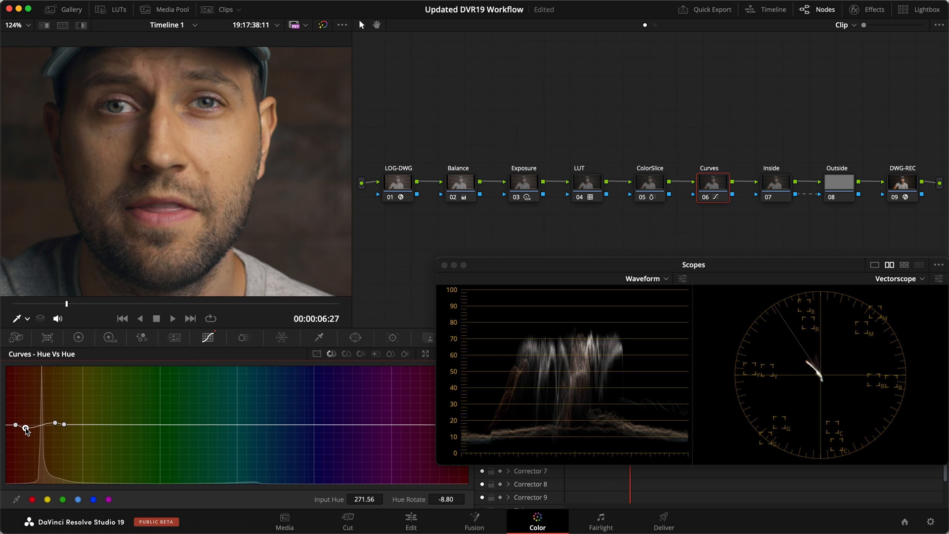
drag(23, 424, 26, 425)
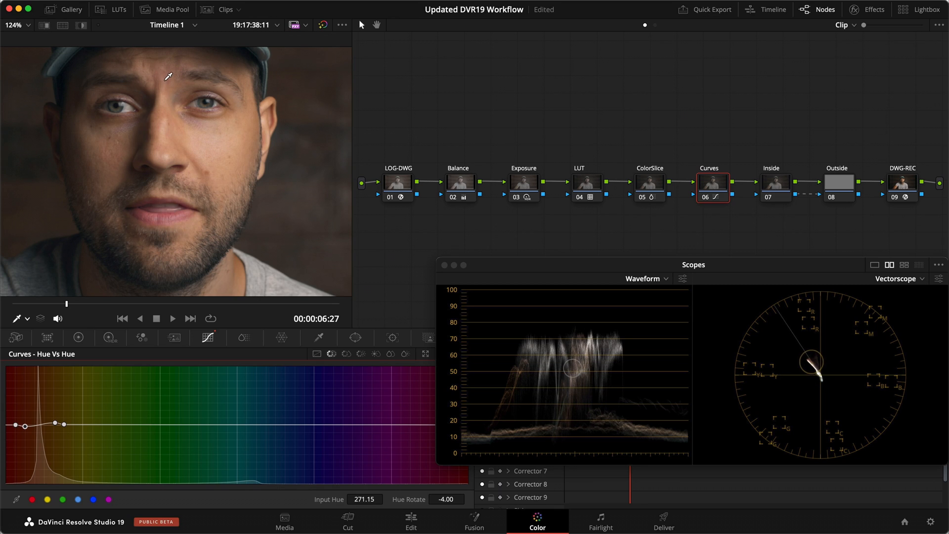
drag(28, 424, 55, 424)
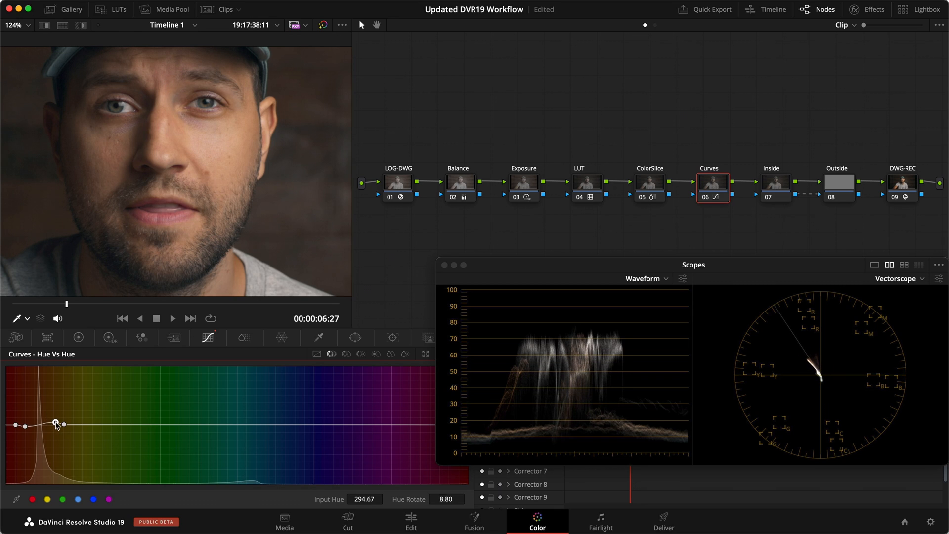
drag(54, 424, 57, 422)
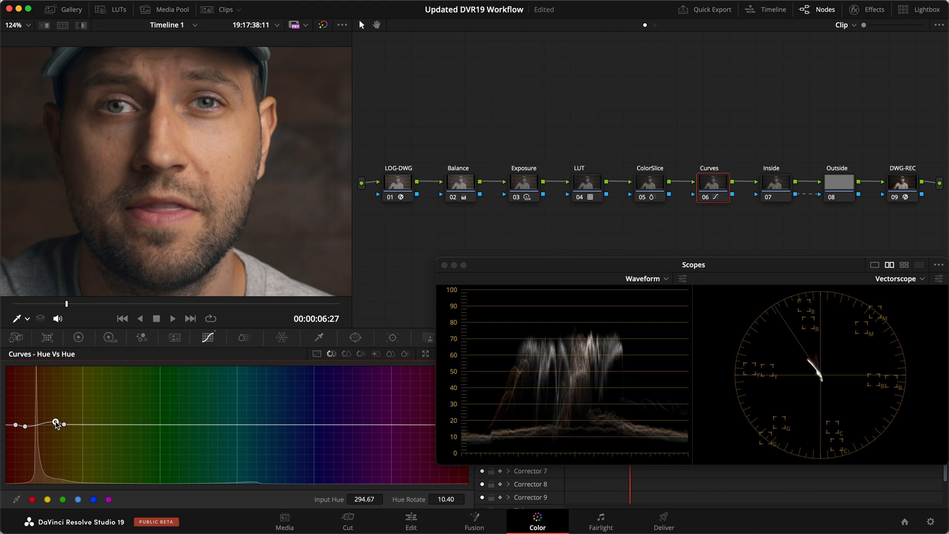
key(cmd+d)
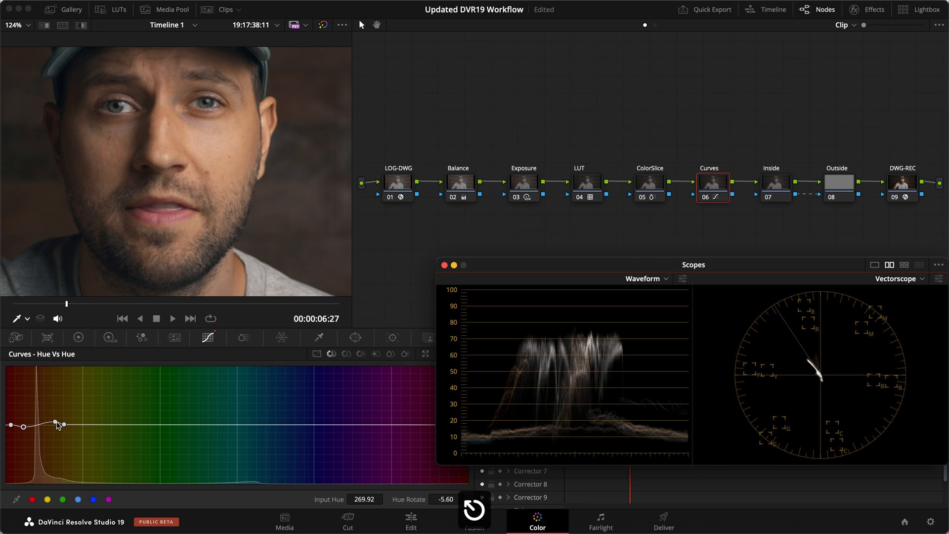
drag(58, 425, 56, 422)
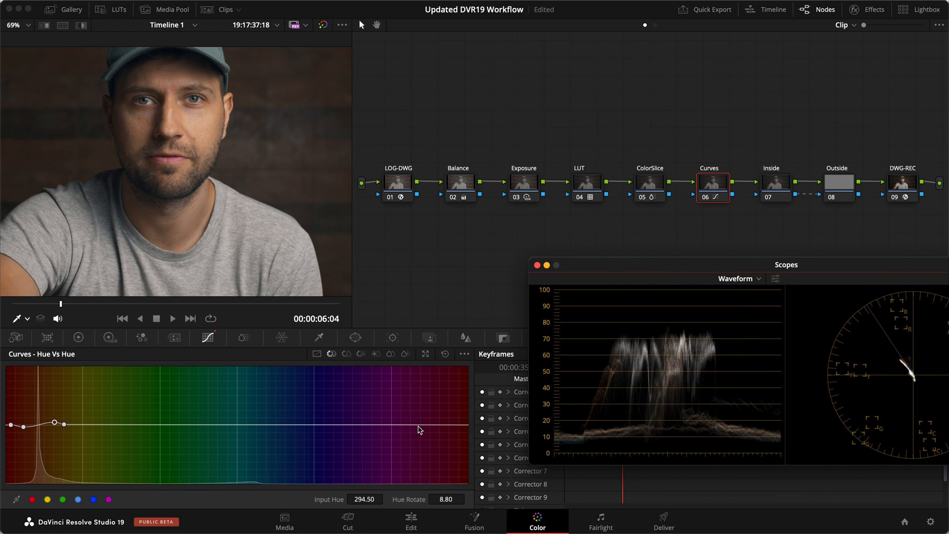
- Add and nudge a Hue vs Hue control point in the purple-magenta range
drag(420, 430, 403, 425)
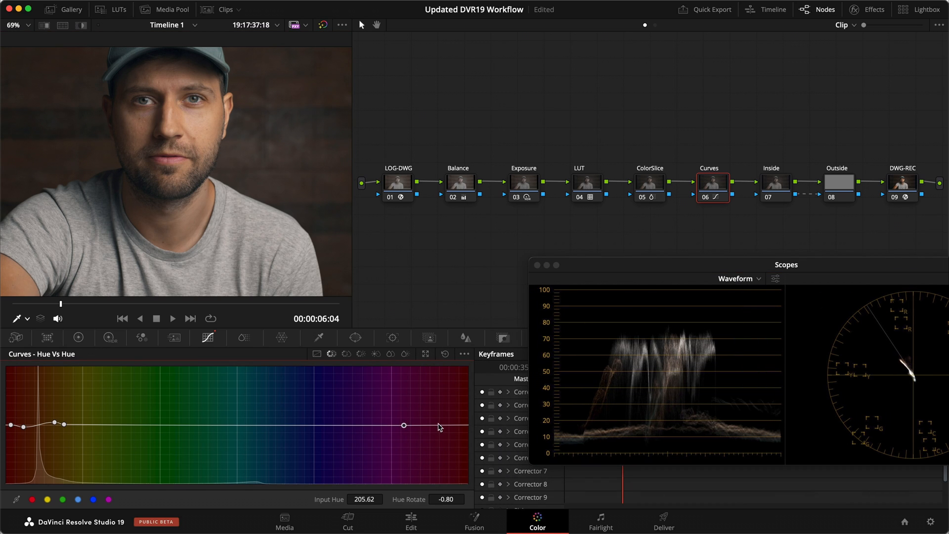
drag(404, 425, 438, 434)
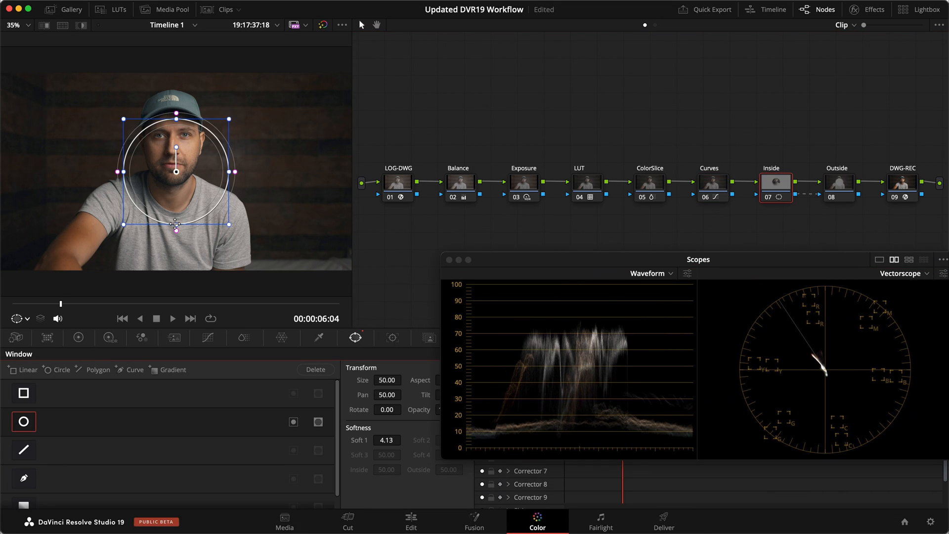
- Fit the circular window to the face on Inside and brighten it with a two-point custom curve, then save
drag(228, 175, 245, 174)
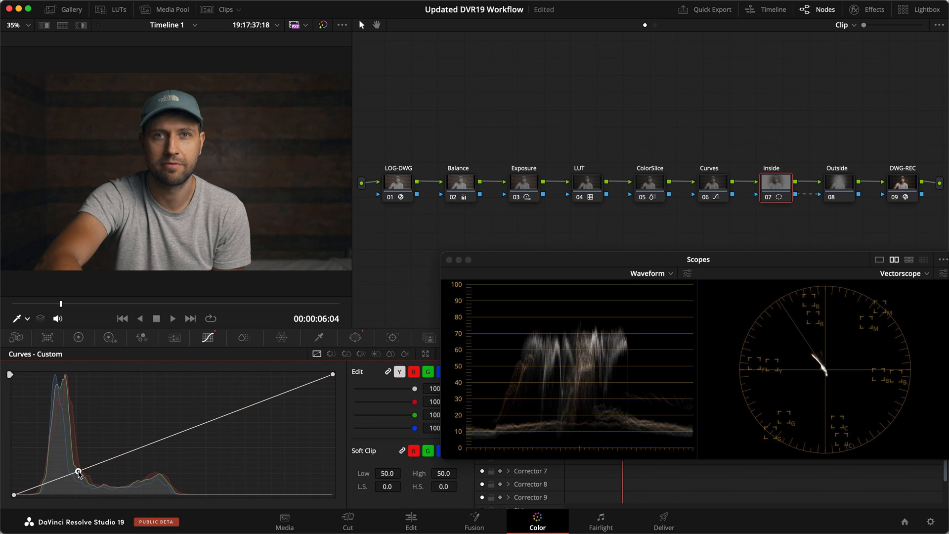
drag(77, 471, 268, 398)
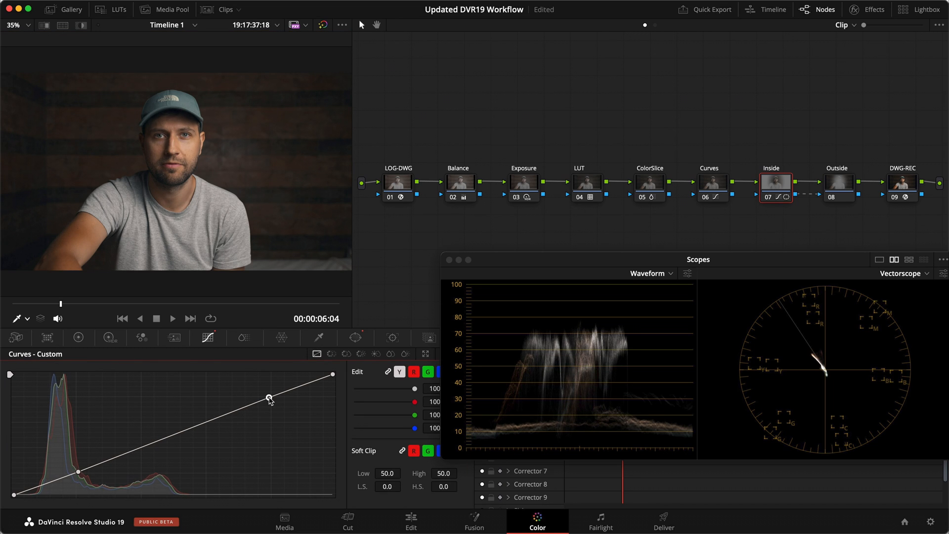
key(cmd+d)
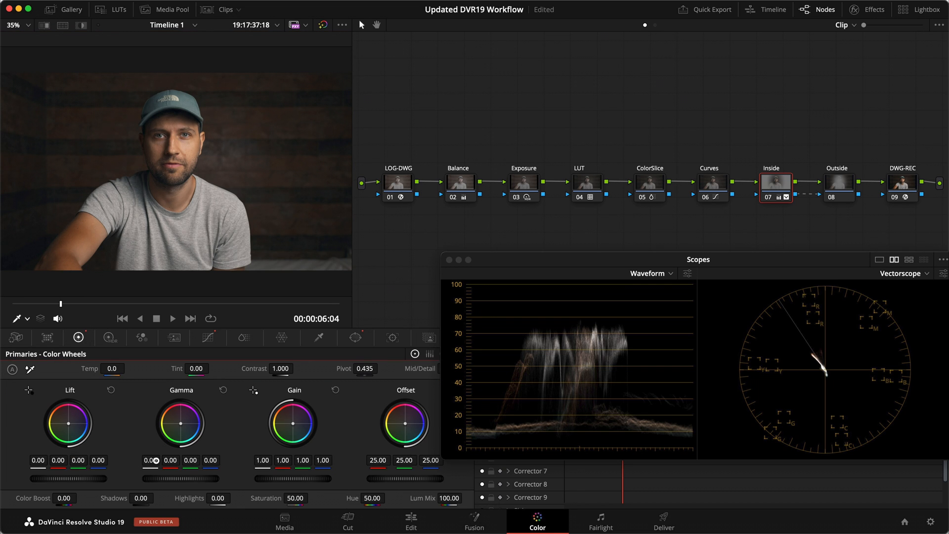
click(207, 337)
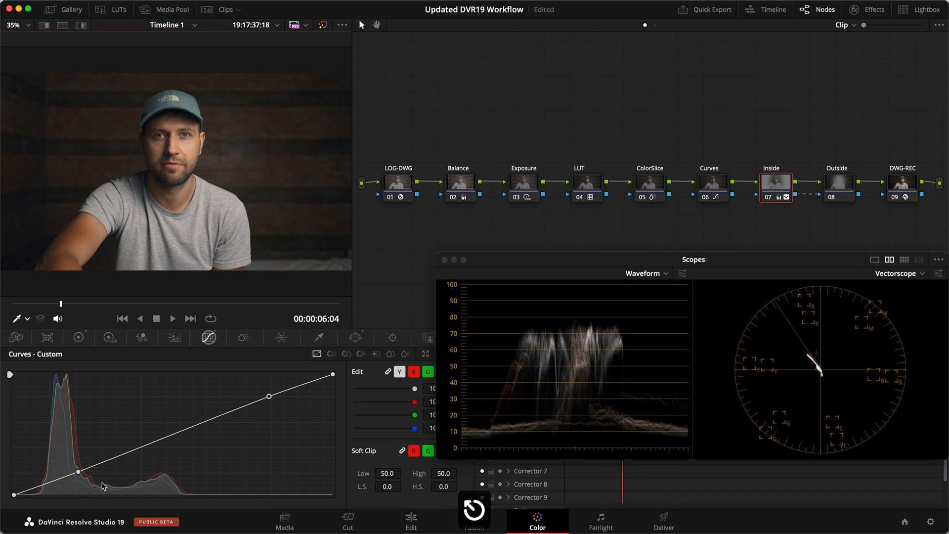
drag(103, 469, 268, 398)
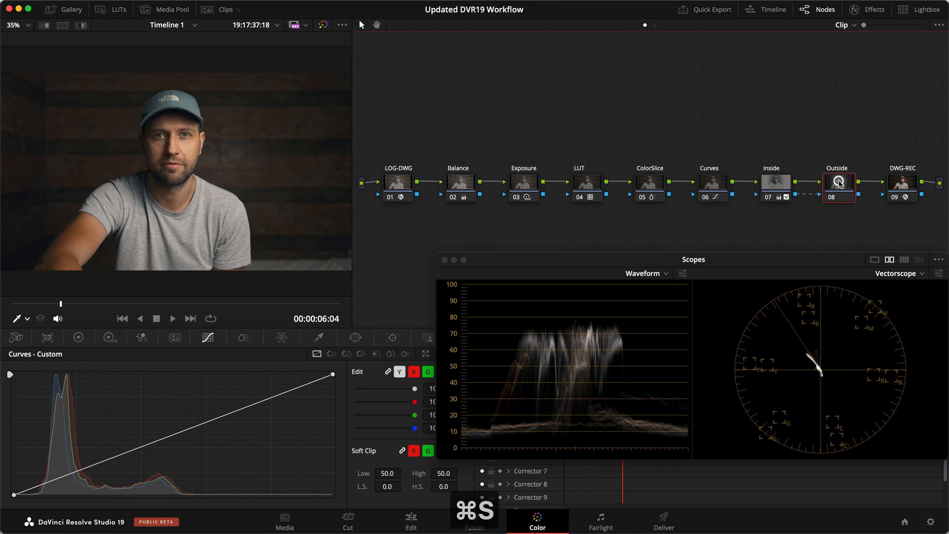
- Pull down the shadows on the Outside node's two-point custom curve so the background falls off, then save
drag(12, 494, 88, 473)
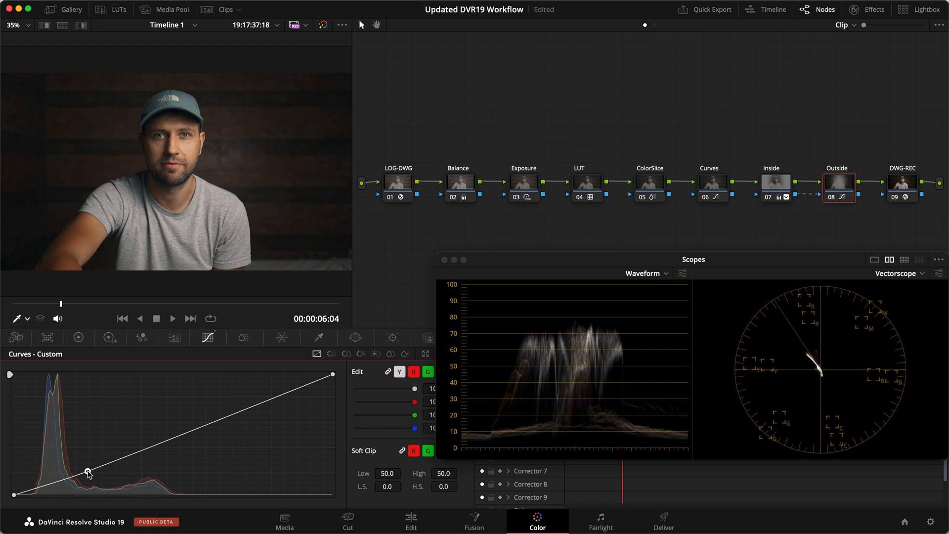
drag(88, 472, 217, 417)
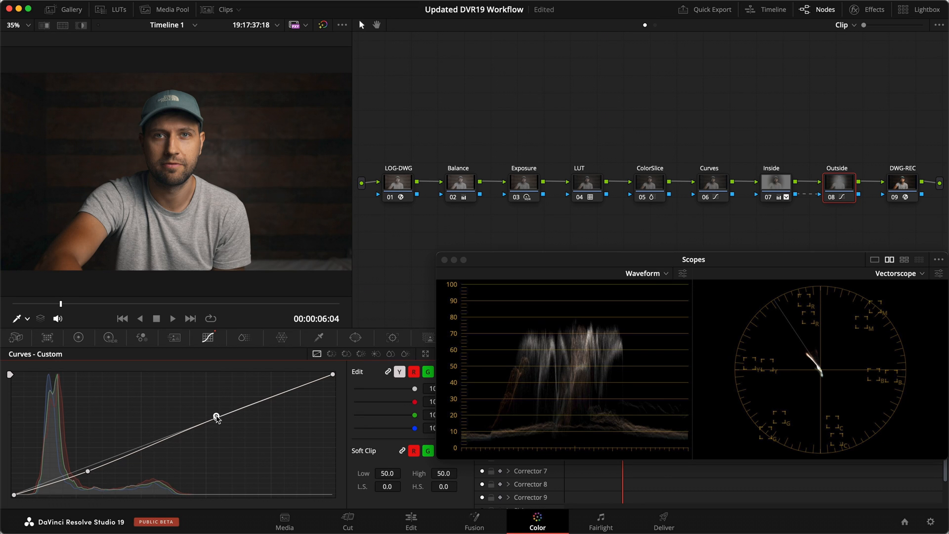
drag(216, 416, 88, 472)
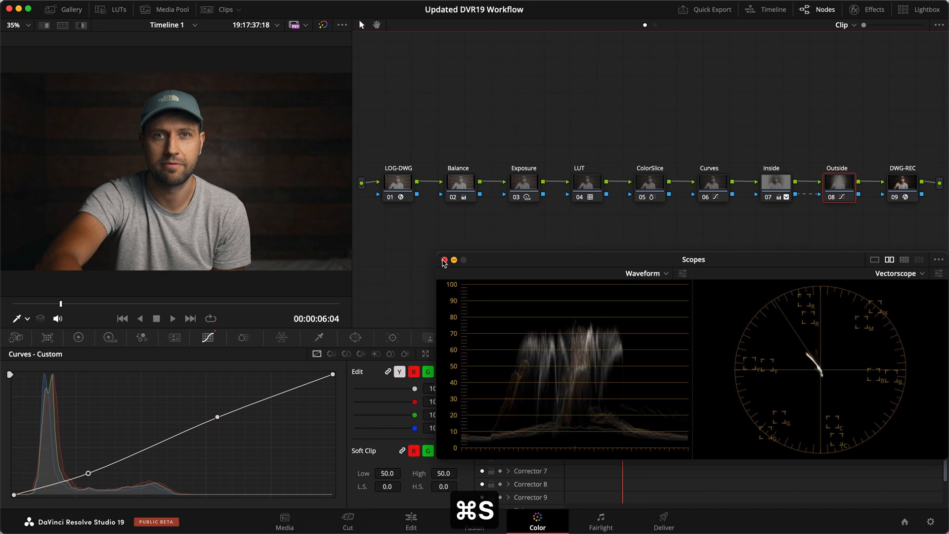
- Close the floating Scopes window and select the ColorSlice and LUT nodes for comparison
click(444, 260)
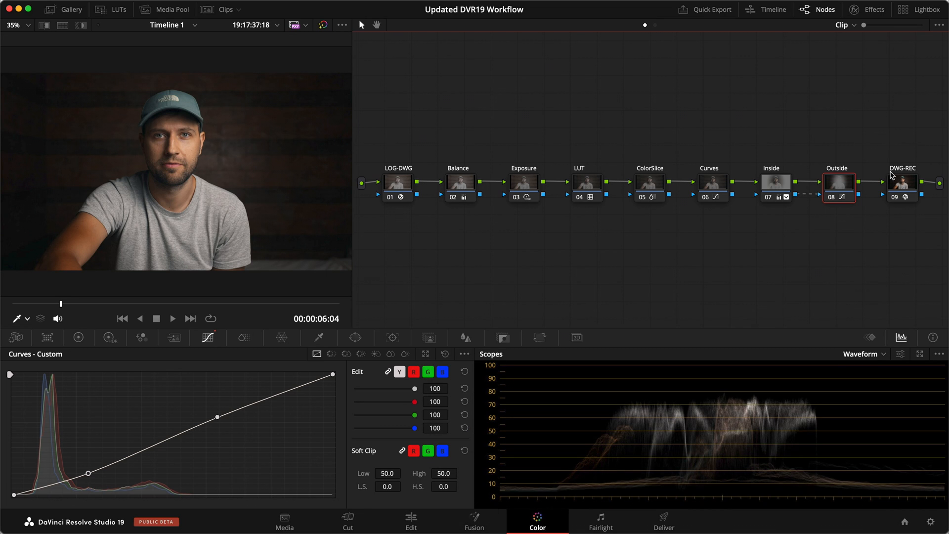
mouse_move(852, 185)
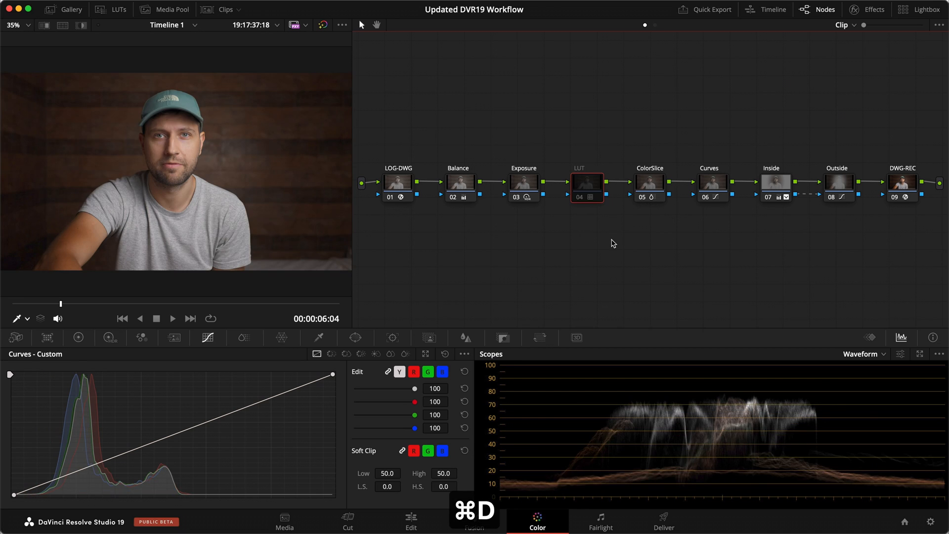
click(459, 182)
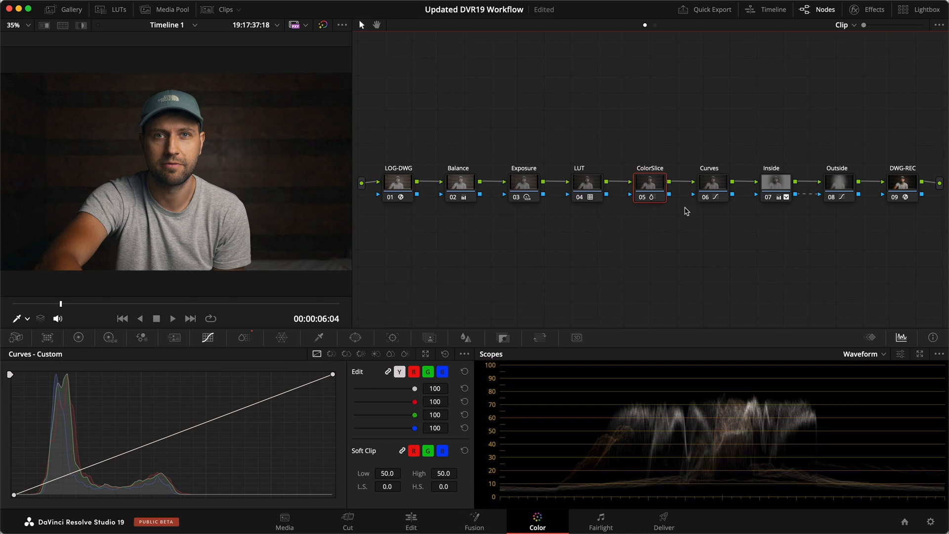
mouse_move(754, 188)
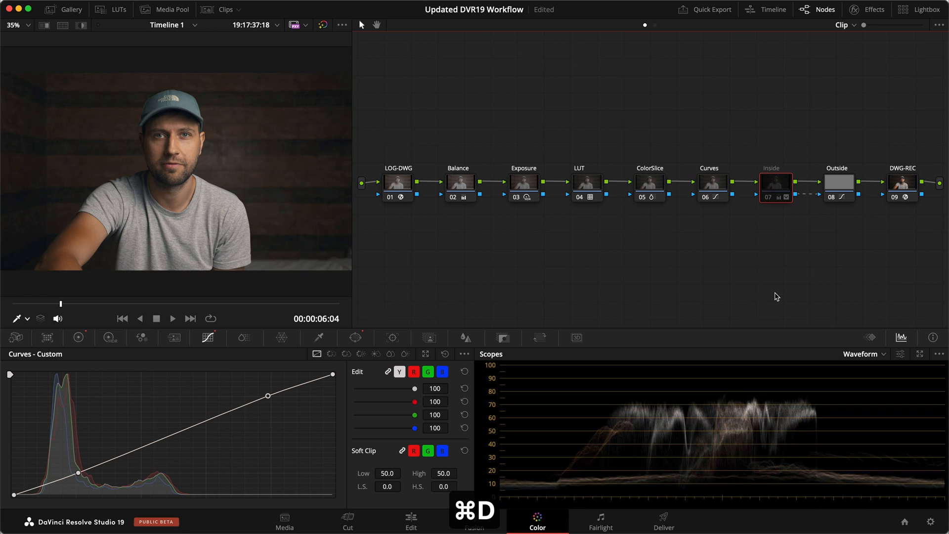
click(837, 182)
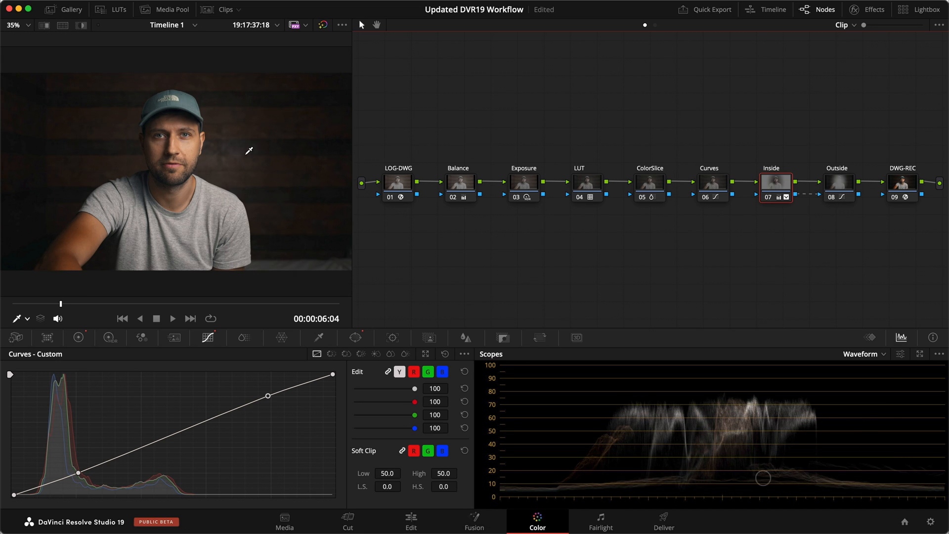
mouse_move(587, 182)
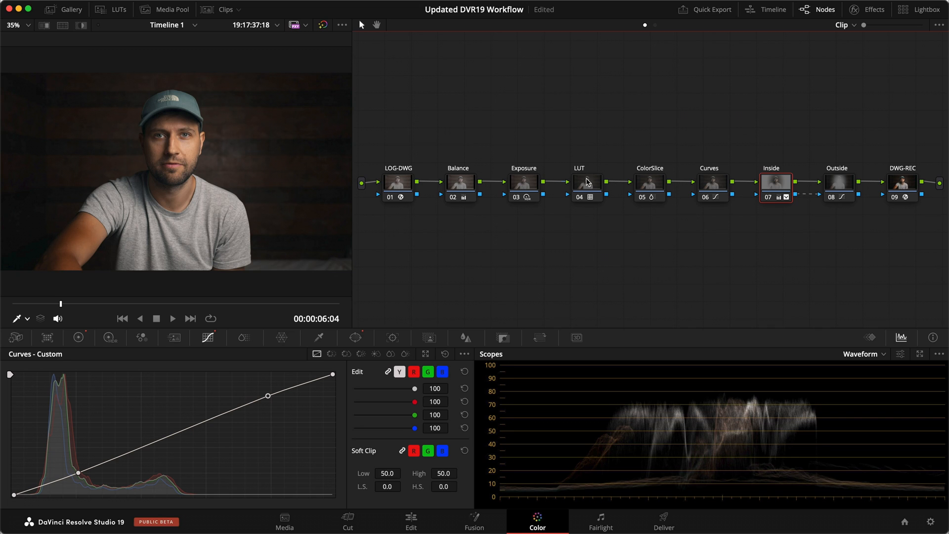
- Select the Exposure node and show its High Dynamic Range exposure wheels
click(523, 182)
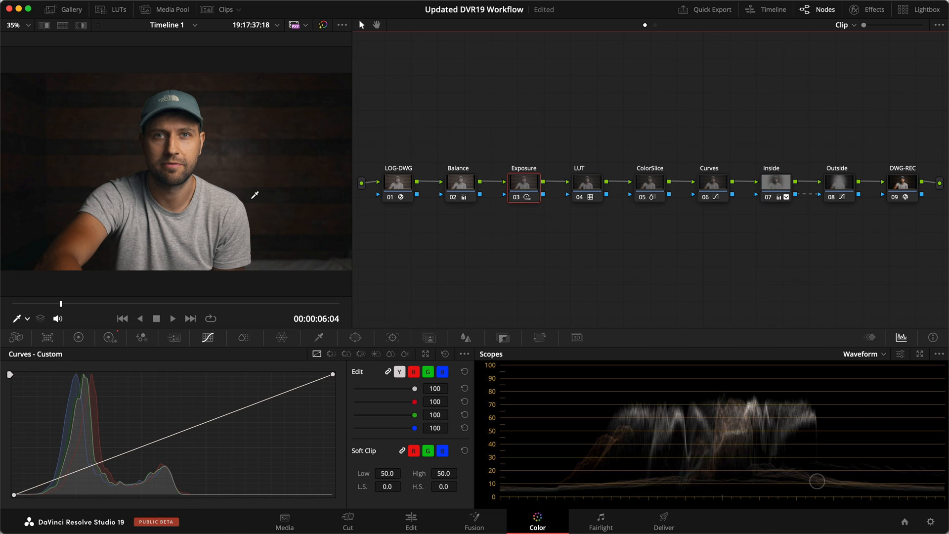
click(110, 338)
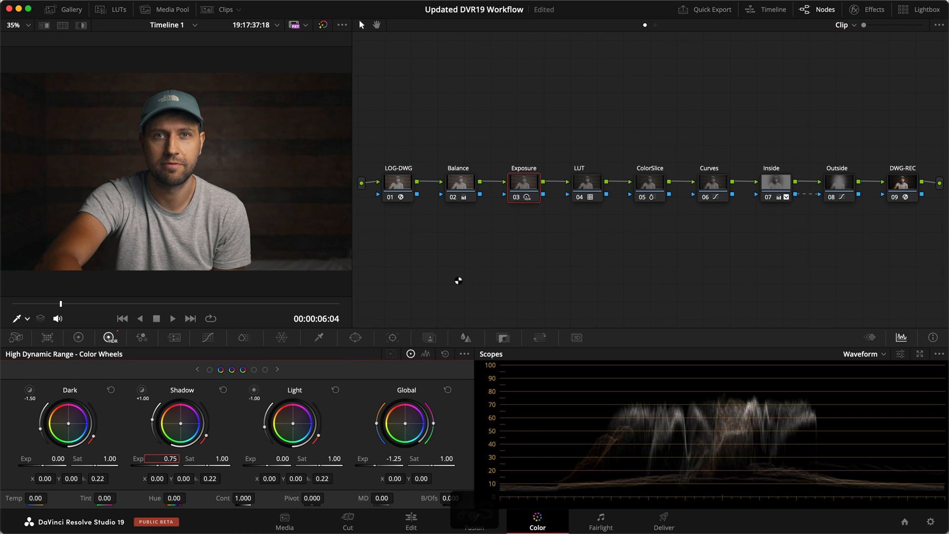
- Save the project with Cmd+S, keeping shadow exposure at 0.75
key(cmd+s)
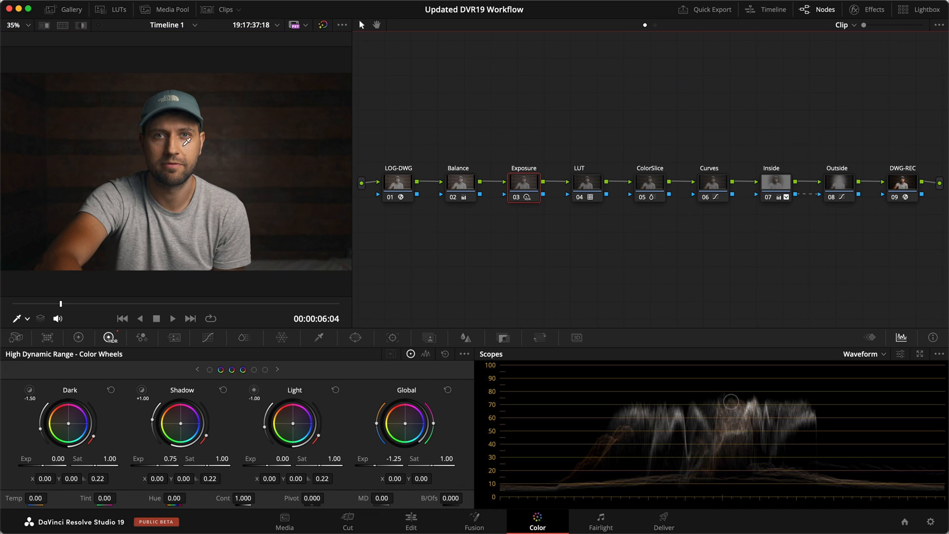
mouse_move(125, 209)
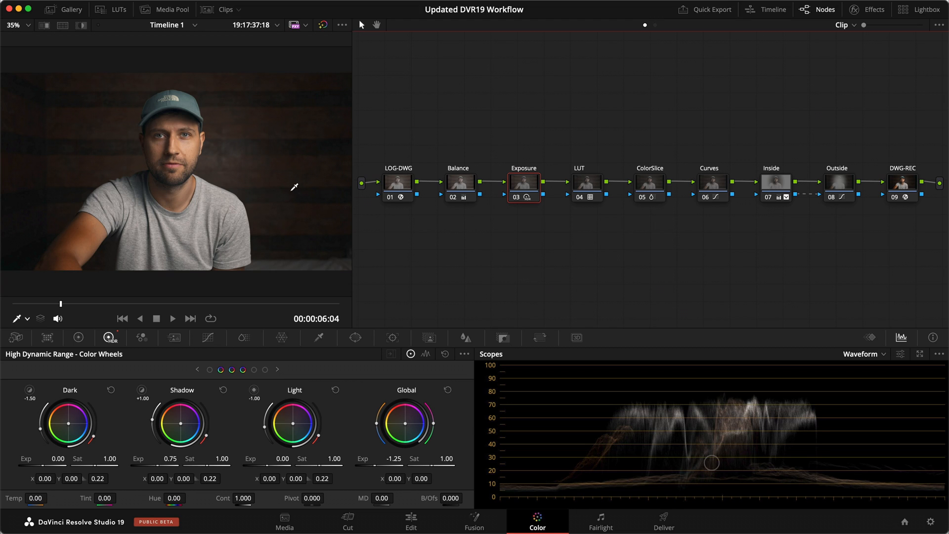
mouse_move(551, 278)
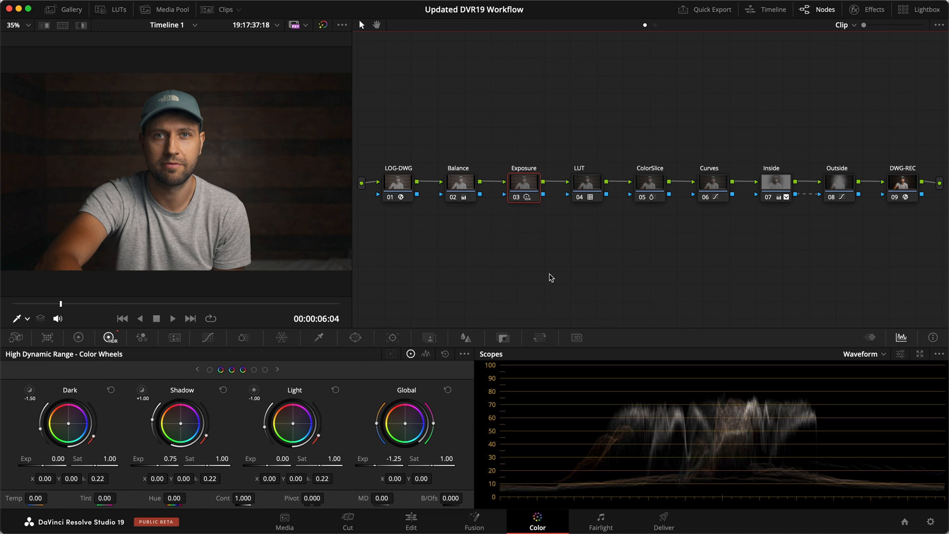
mouse_move(525, 275)
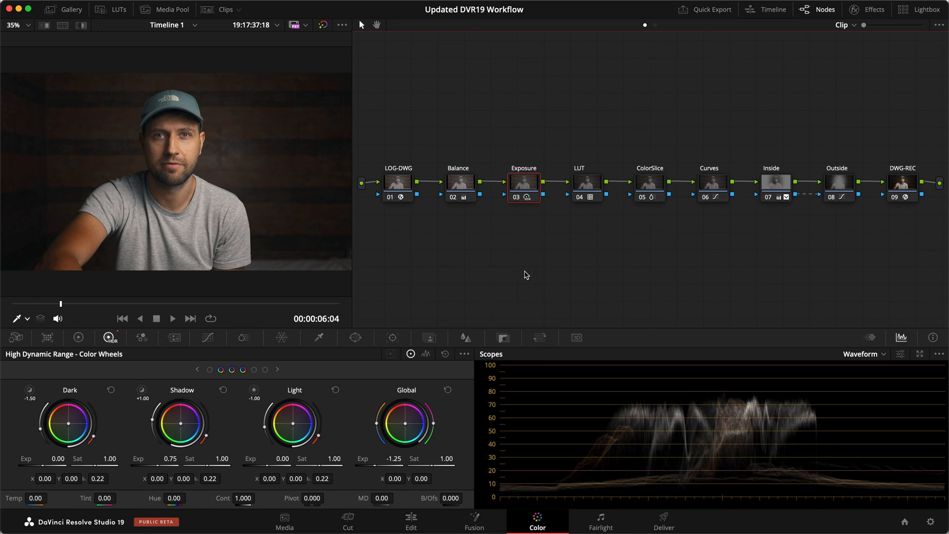